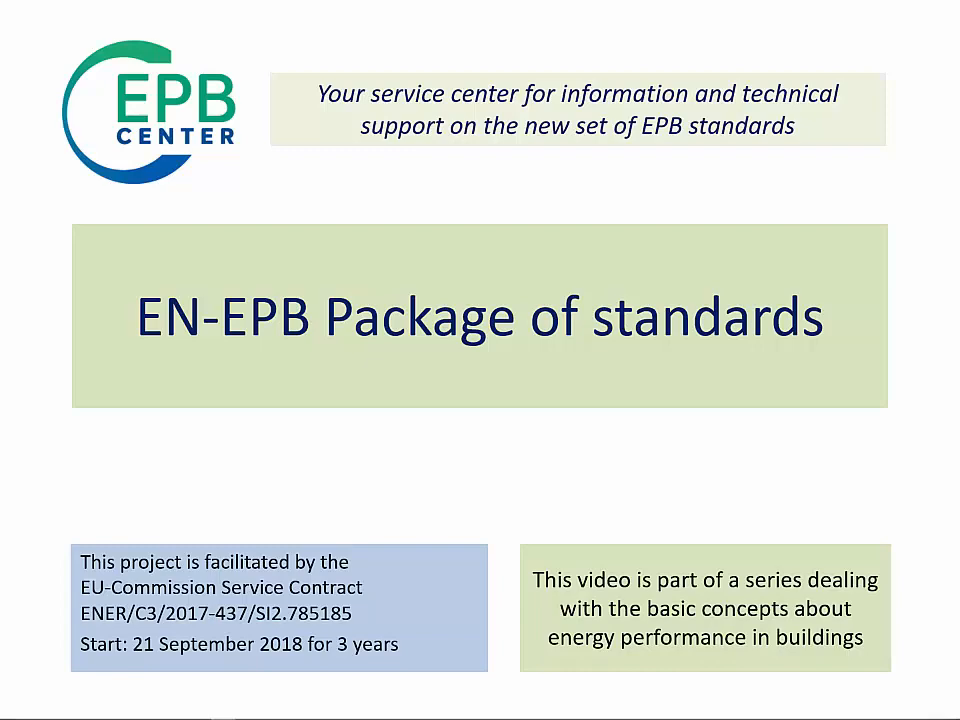
Advance the slideshow to slide 2, the EPB standards module map
key("Right")
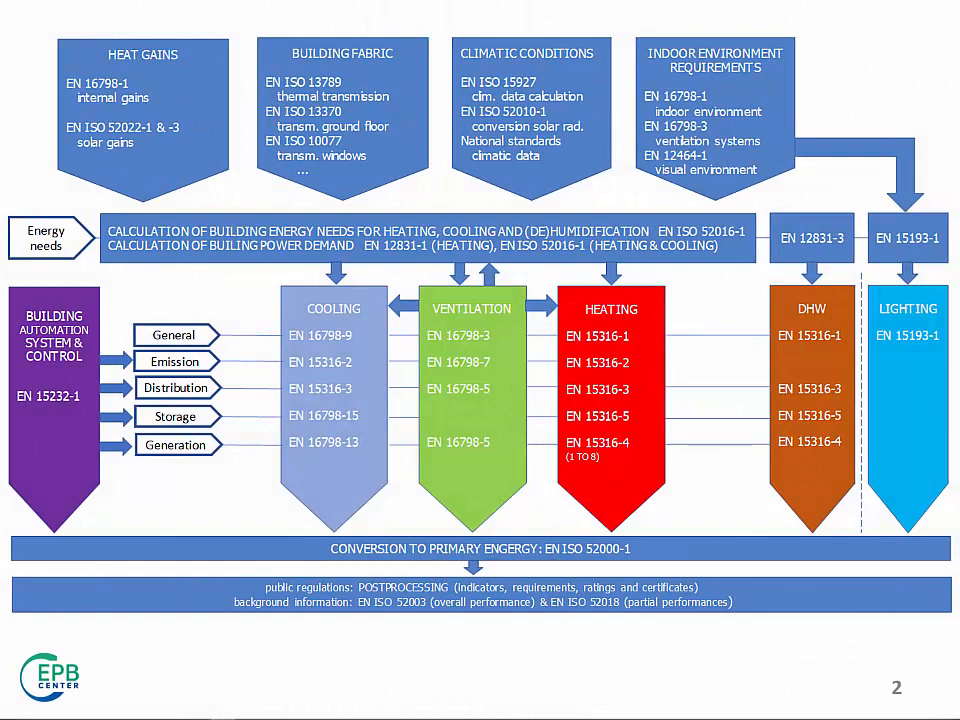
mouse_move(825, 359)
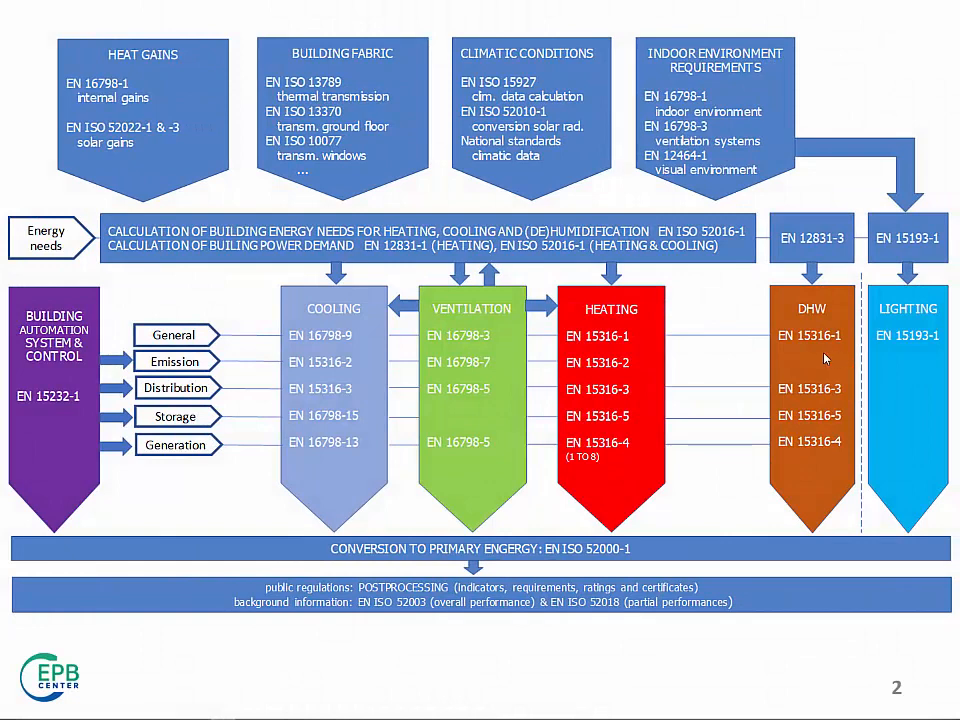
mouse_move(740, 428)
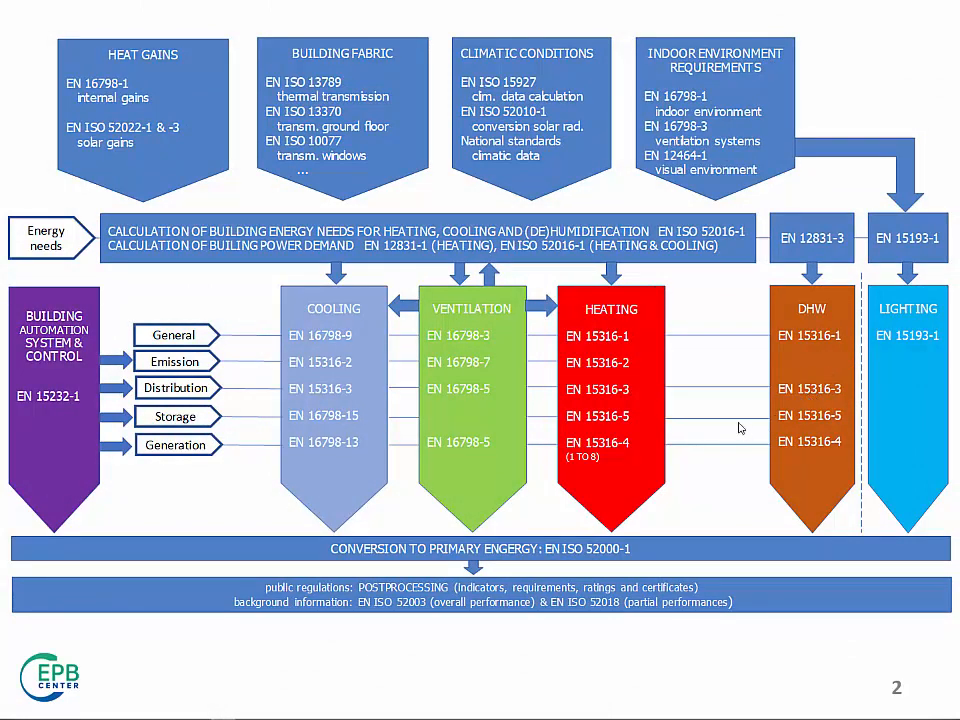
mouse_move(270, 280)
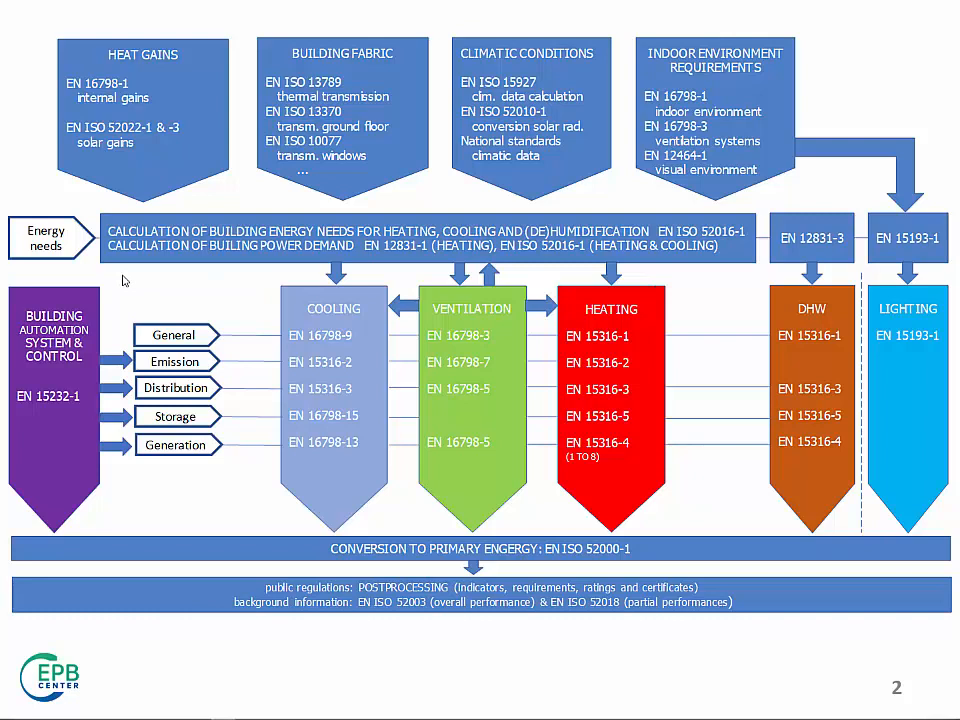
mouse_move(57, 260)
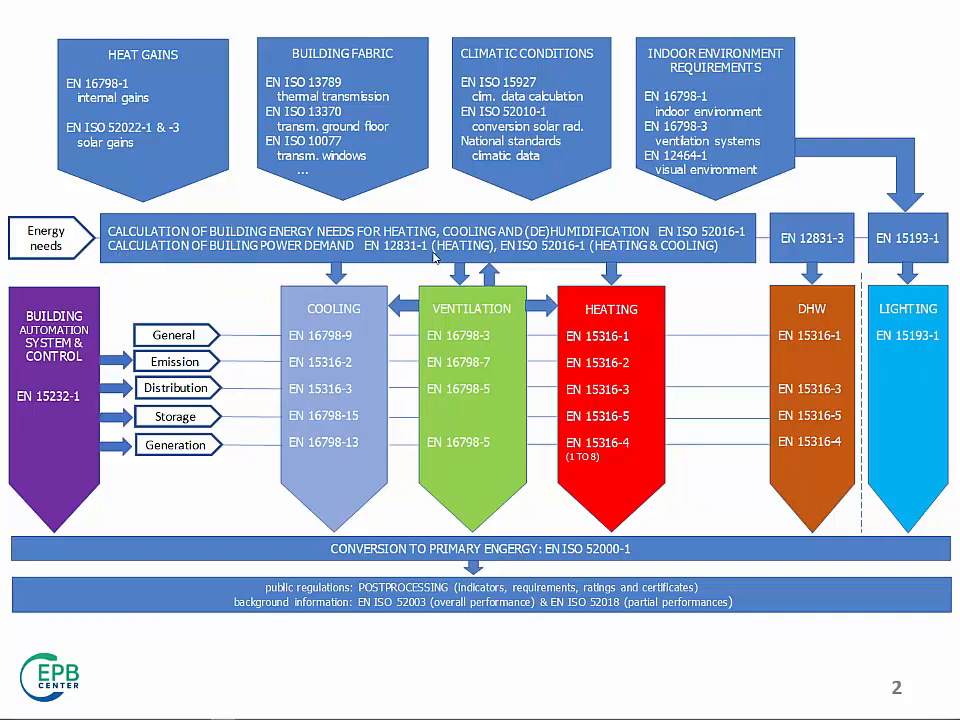
mouse_move(710, 260)
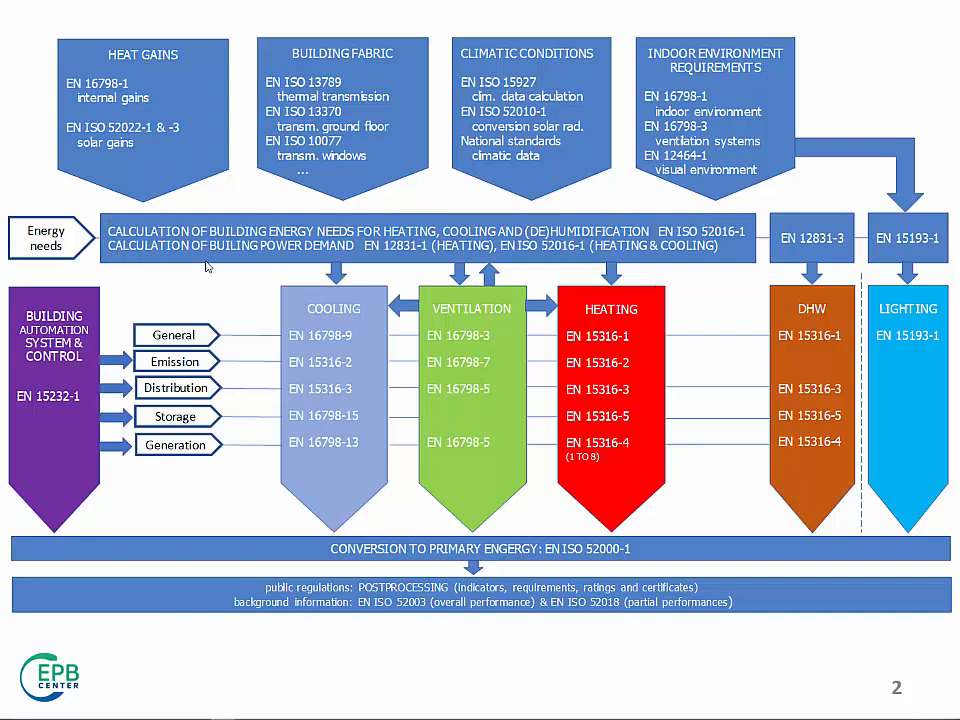
mouse_move(548, 273)
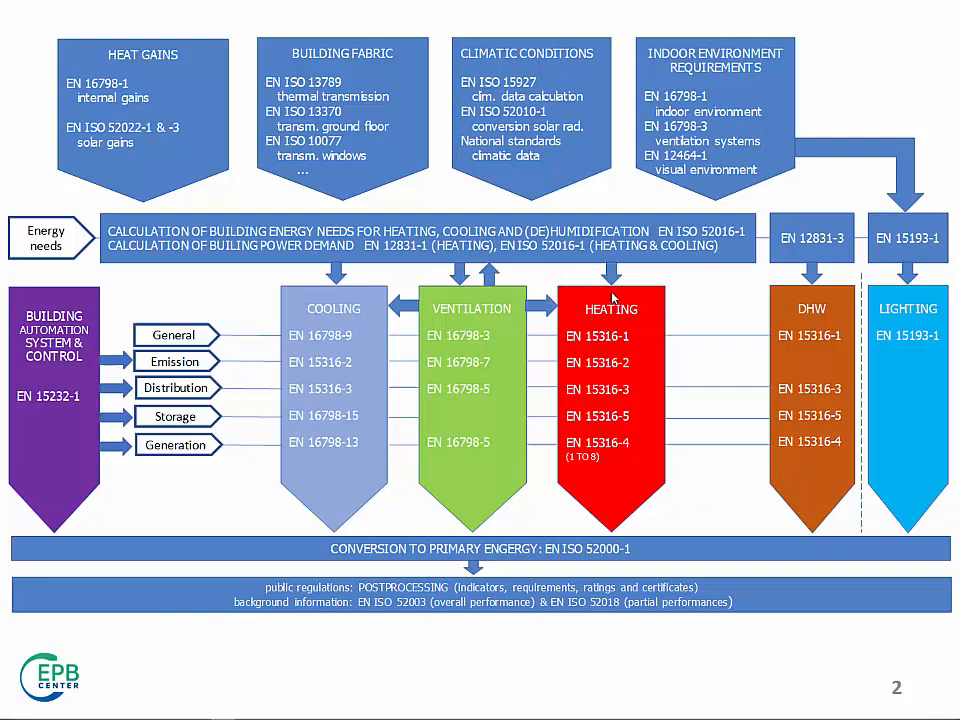
mouse_move(795, 310)
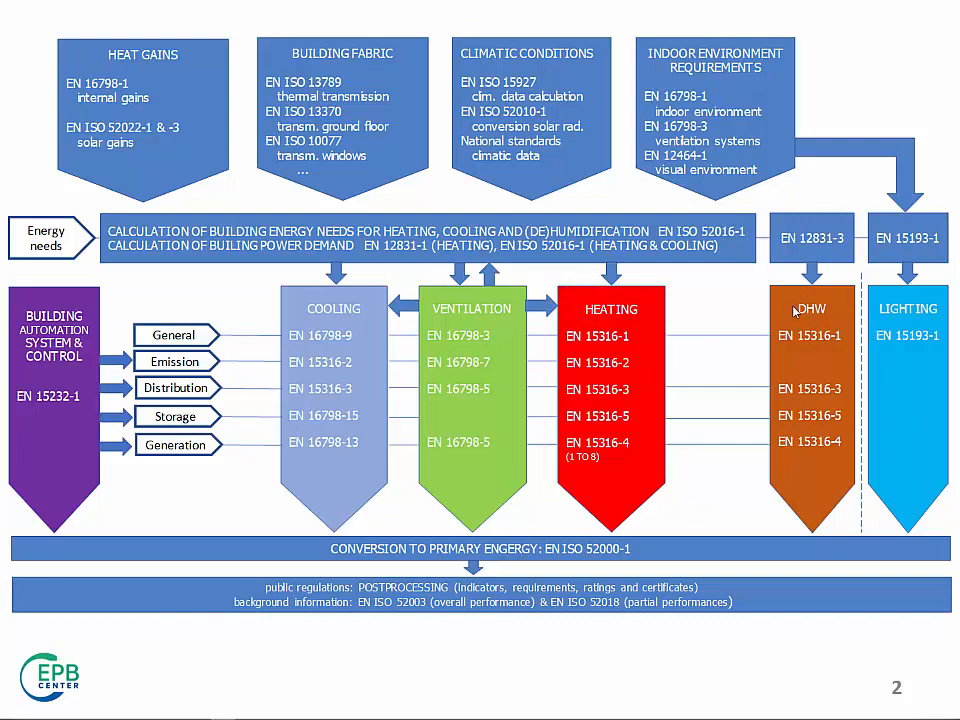
mouse_move(773, 311)
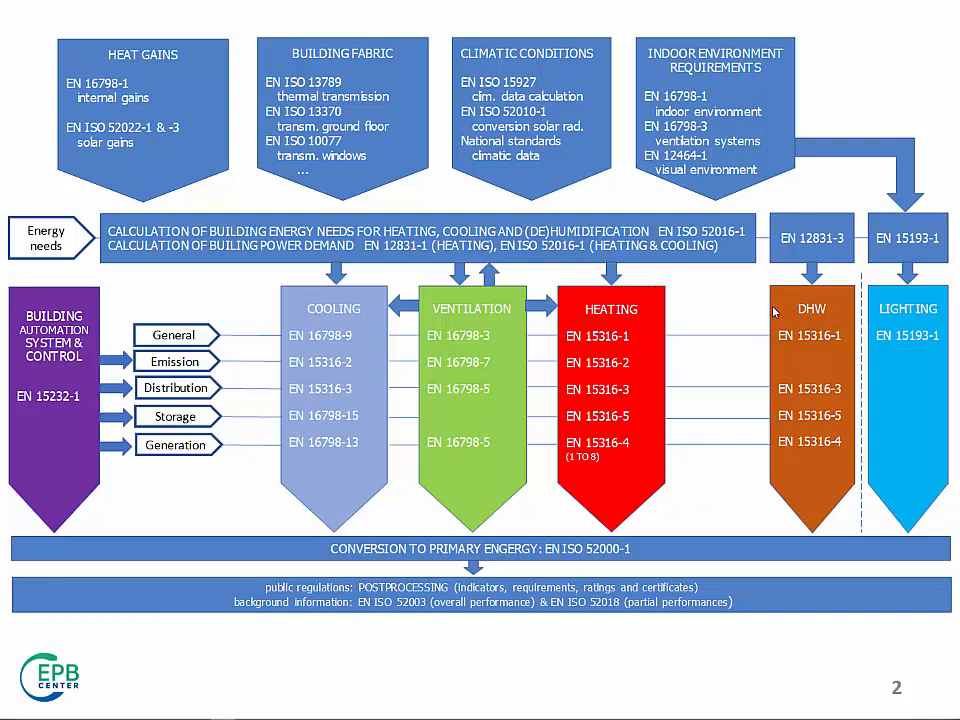
mouse_move(448, 320)
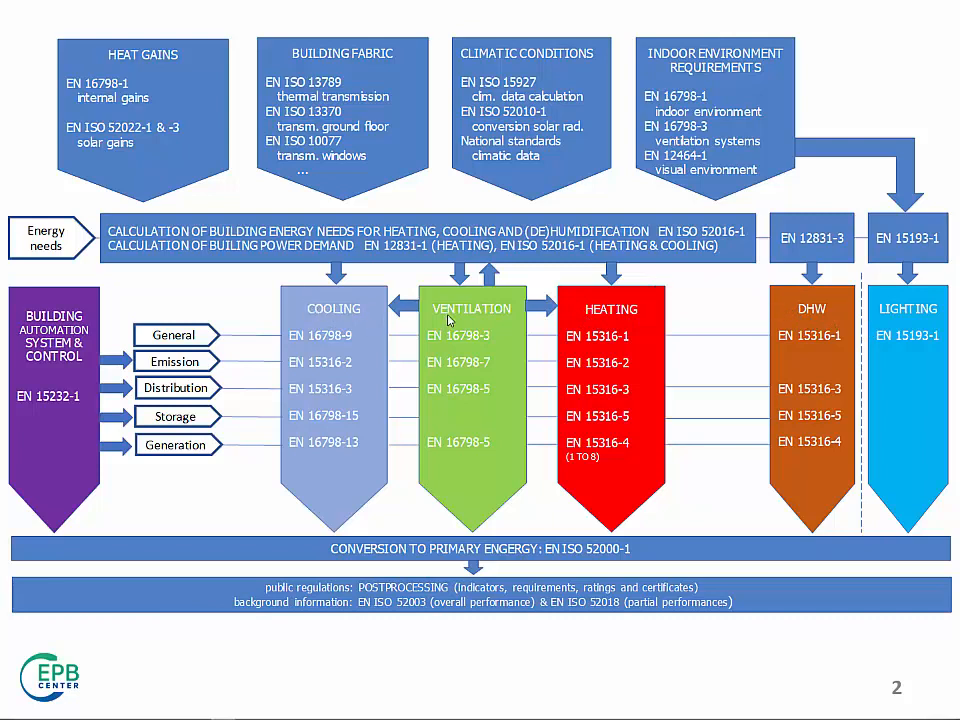
mouse_move(900, 328)
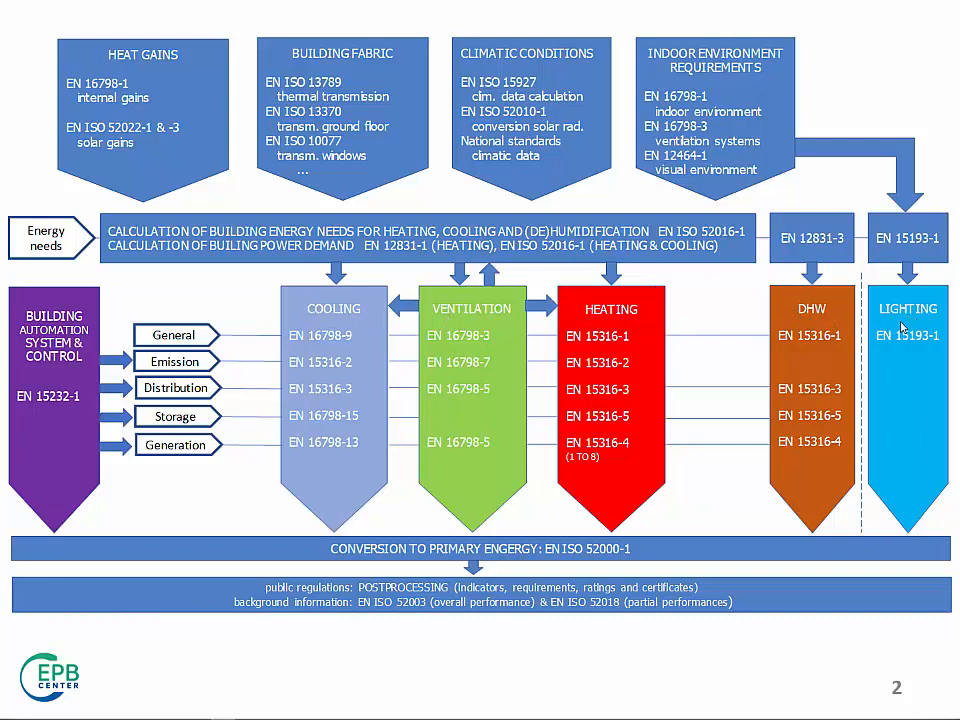
mouse_move(632, 280)
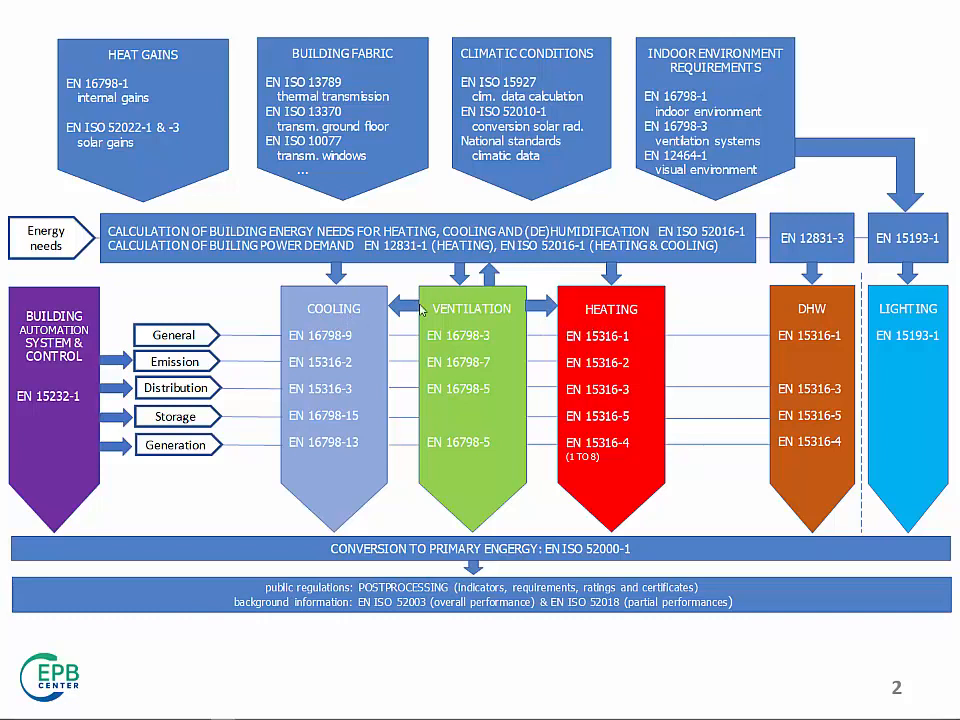
mouse_move(522, 344)
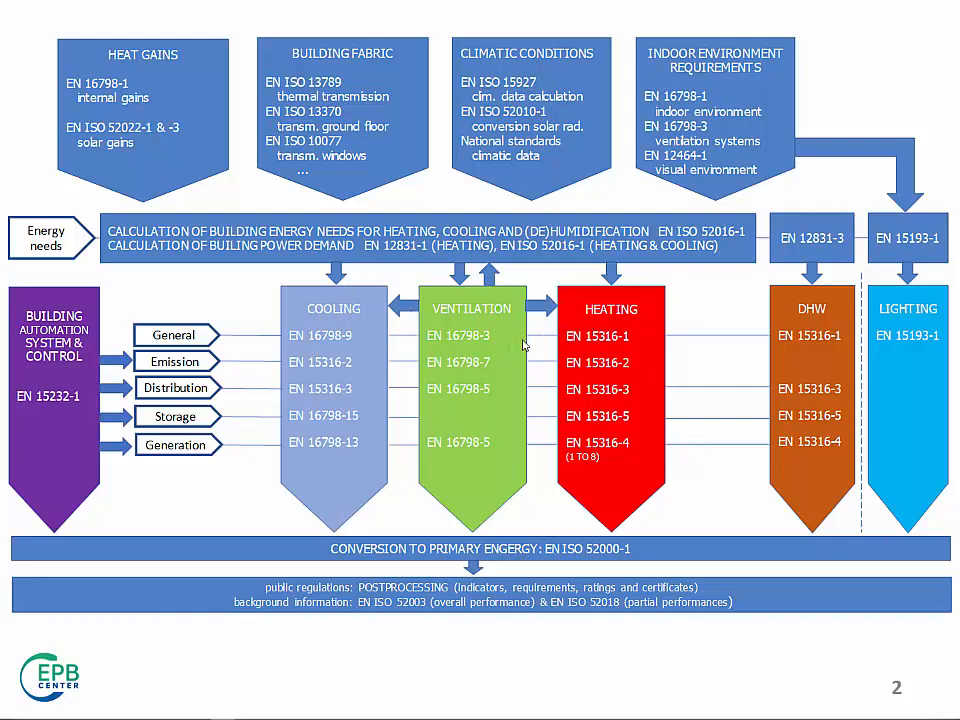
mouse_move(245, 281)
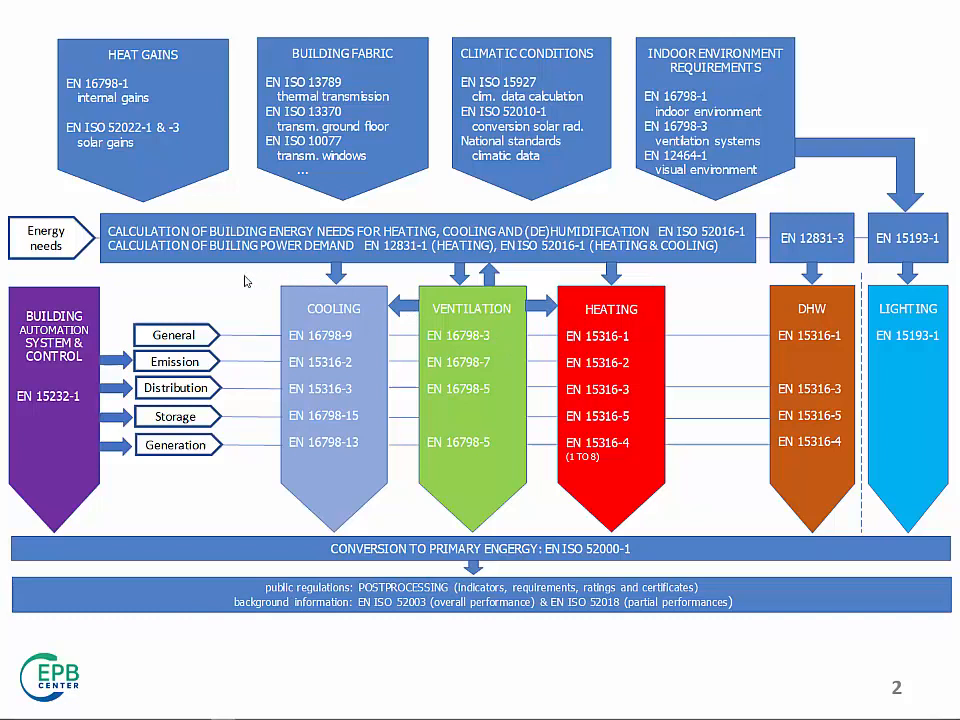
mouse_move(87, 363)
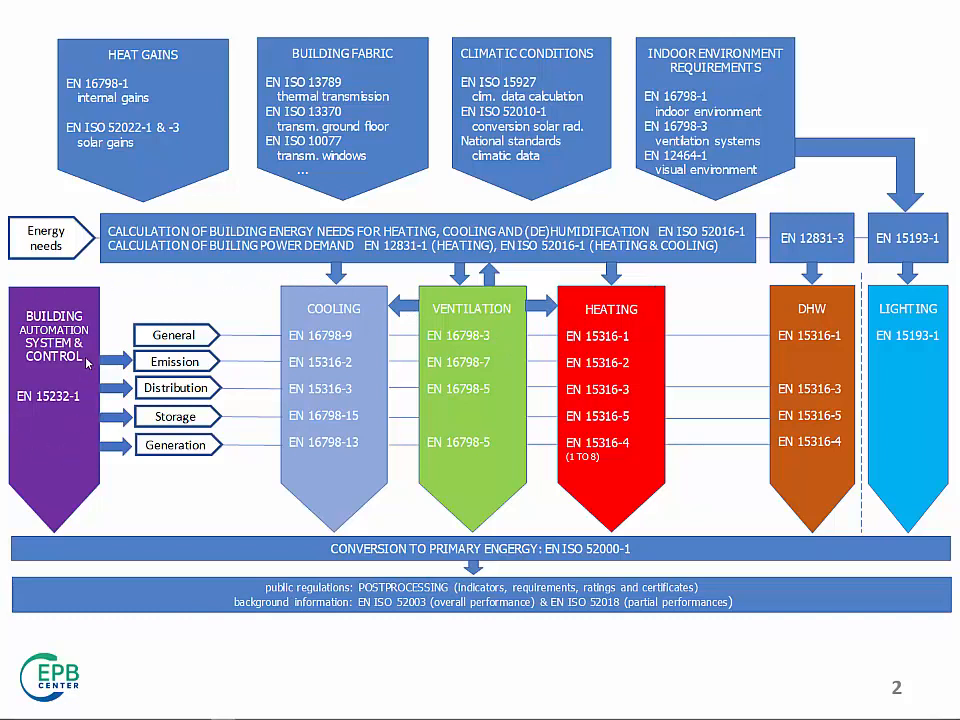
mouse_move(70, 412)
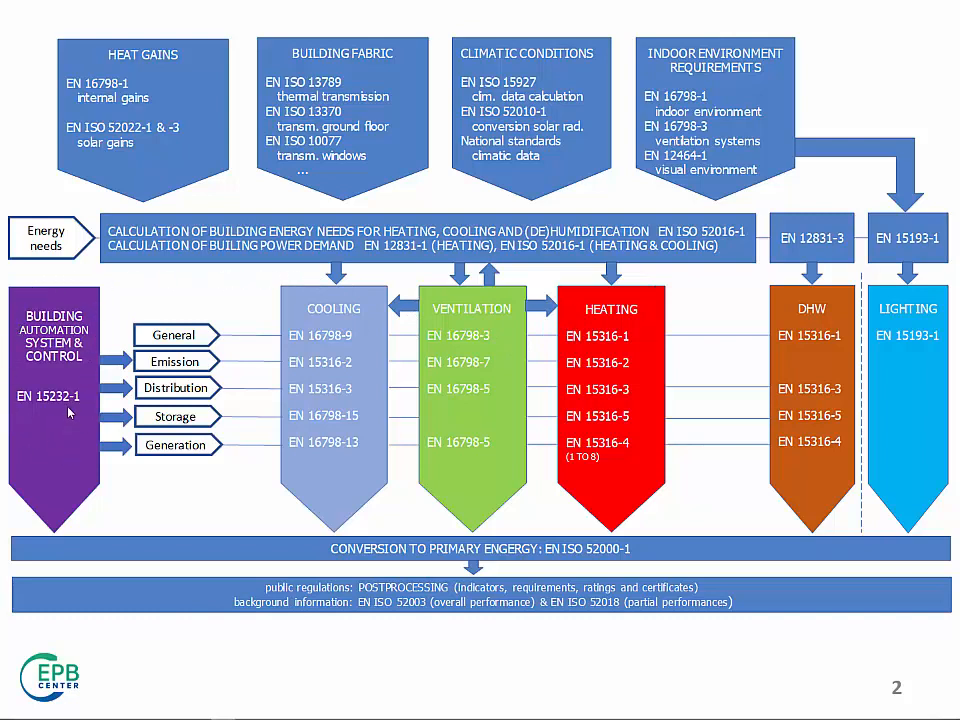
mouse_move(97, 425)
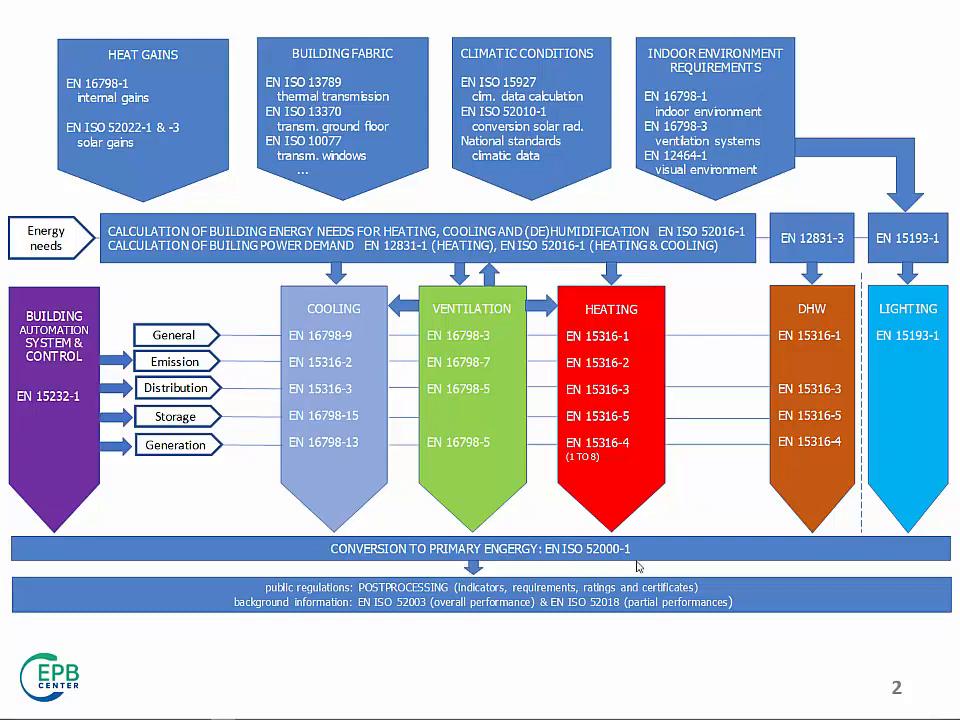
mouse_move(322, 546)
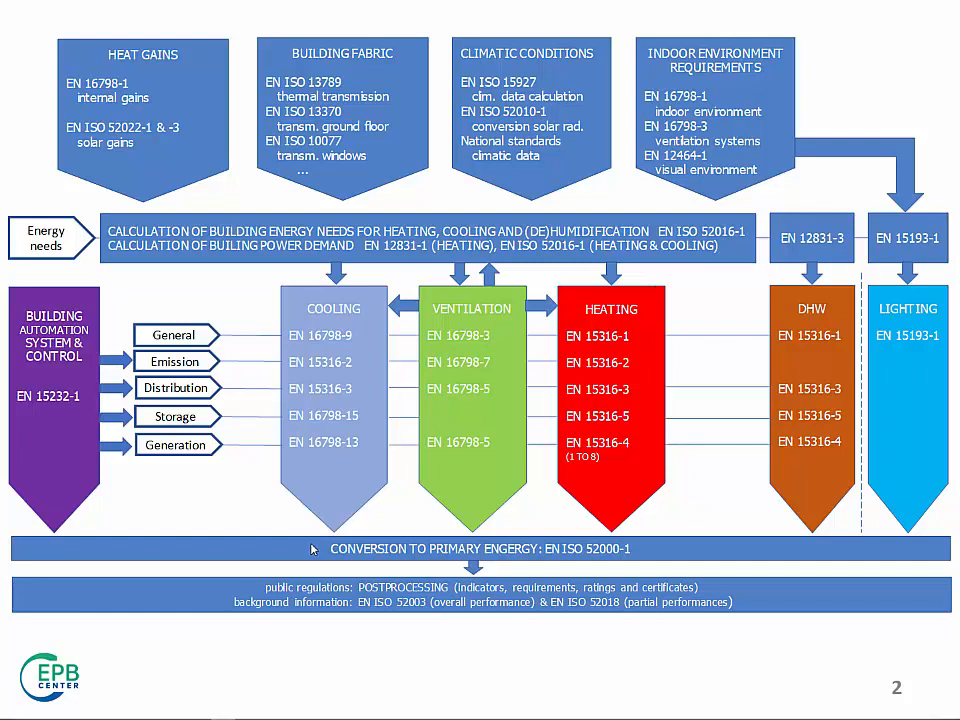
mouse_move(332, 558)
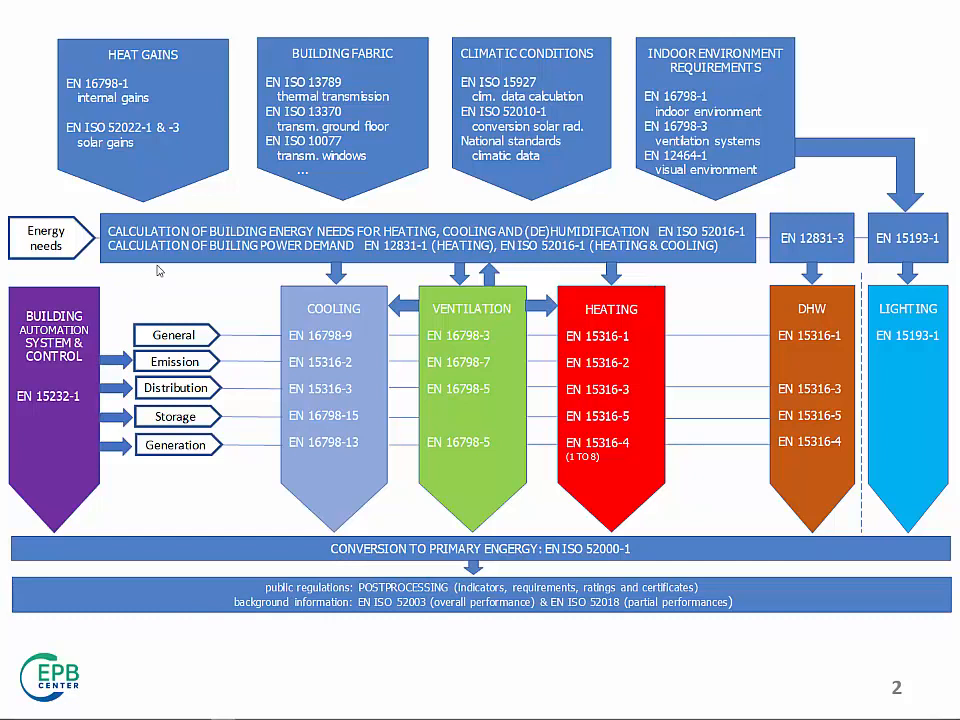
mouse_move(228, 224)
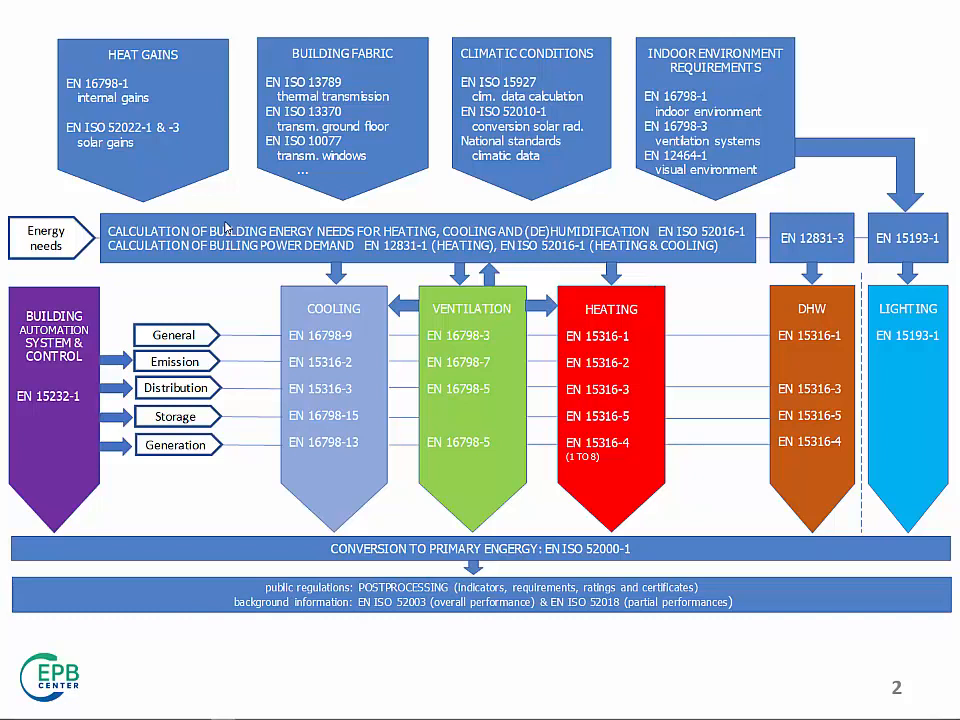
mouse_move(230, 218)
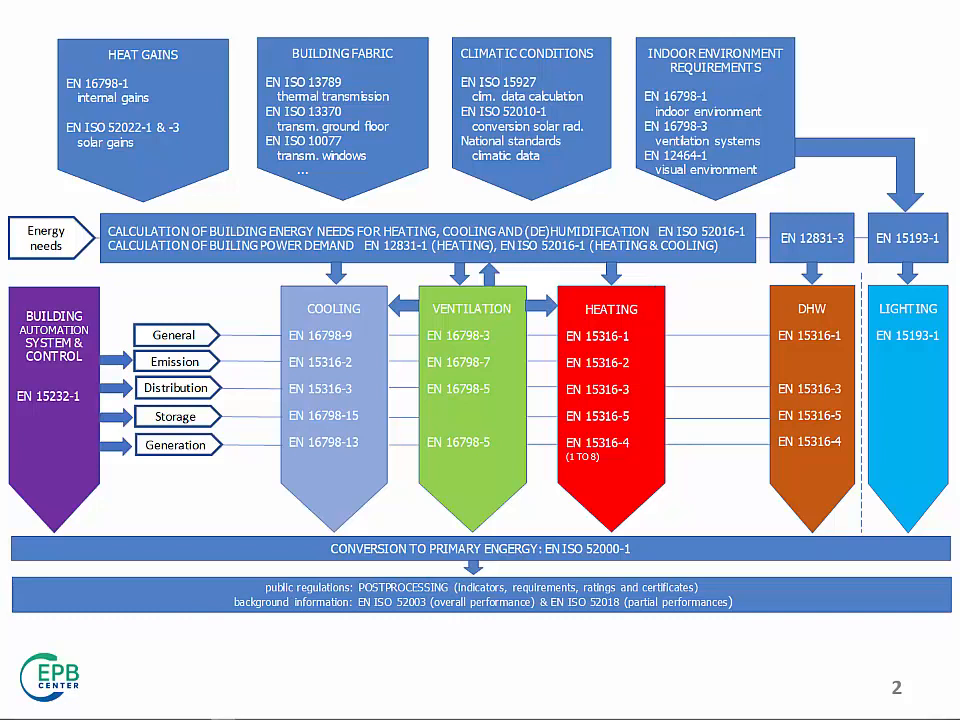
mouse_move(328, 383)
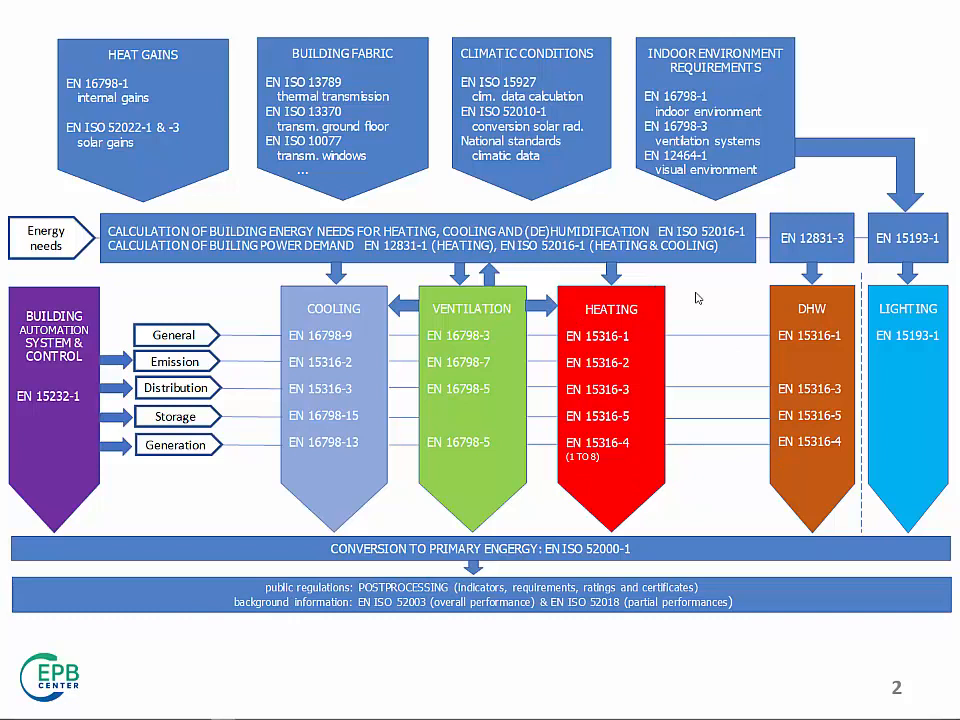
mouse_move(416, 230)
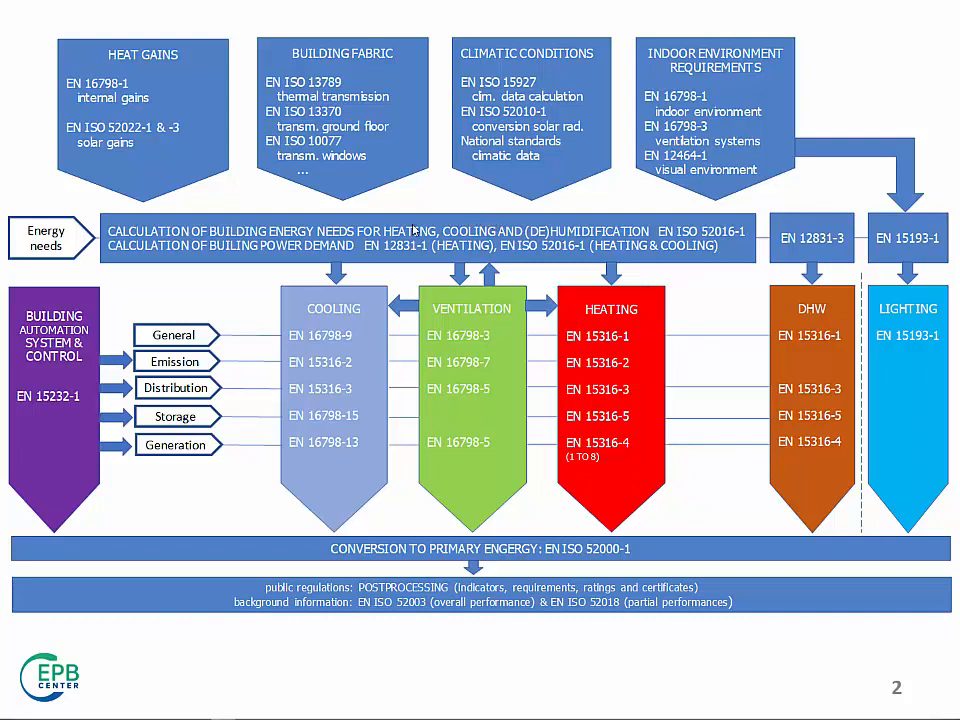
mouse_move(700, 275)
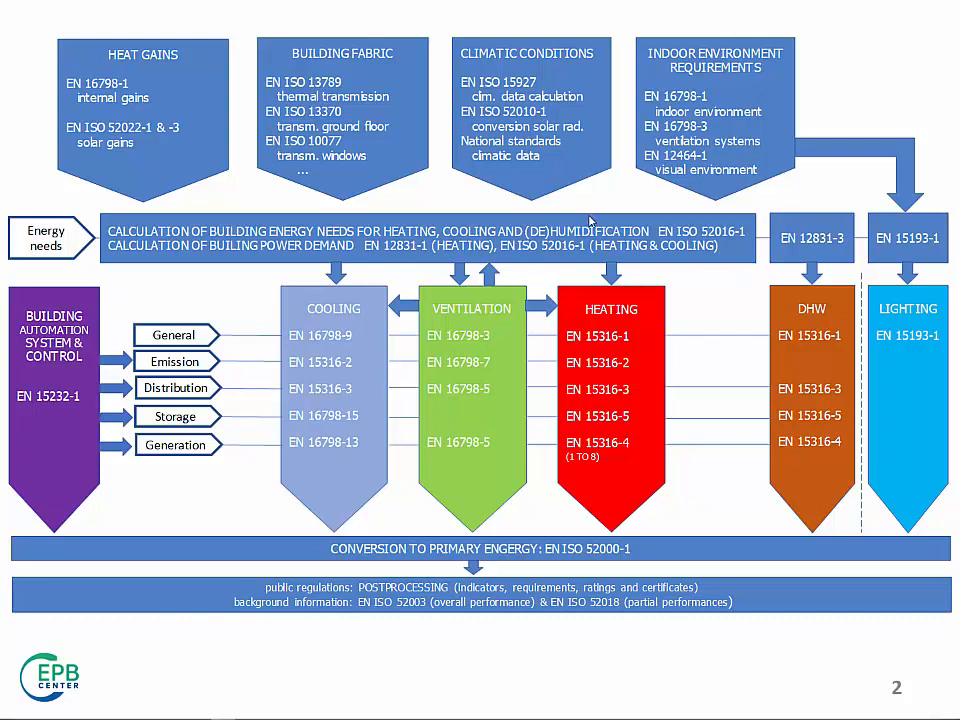
mouse_move(580, 222)
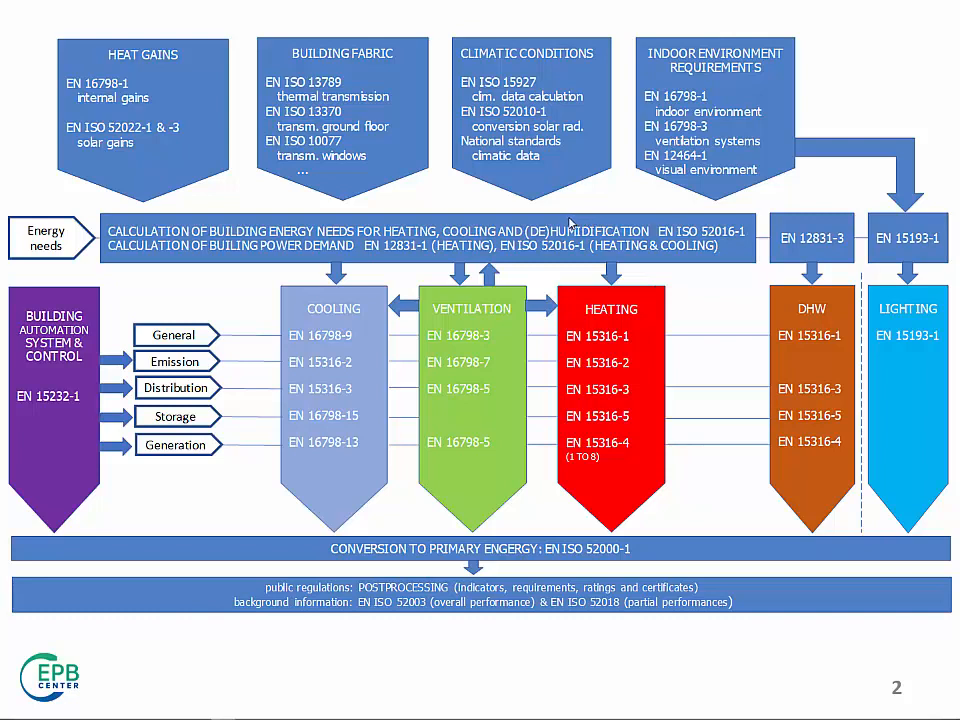
mouse_move(448, 303)
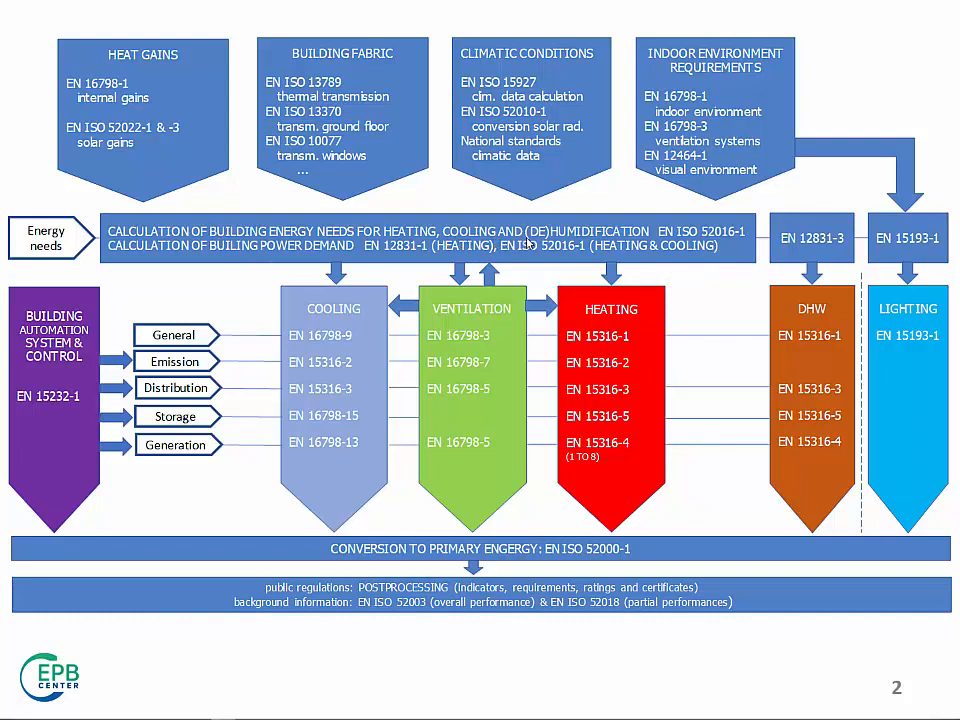
mouse_move(519, 265)
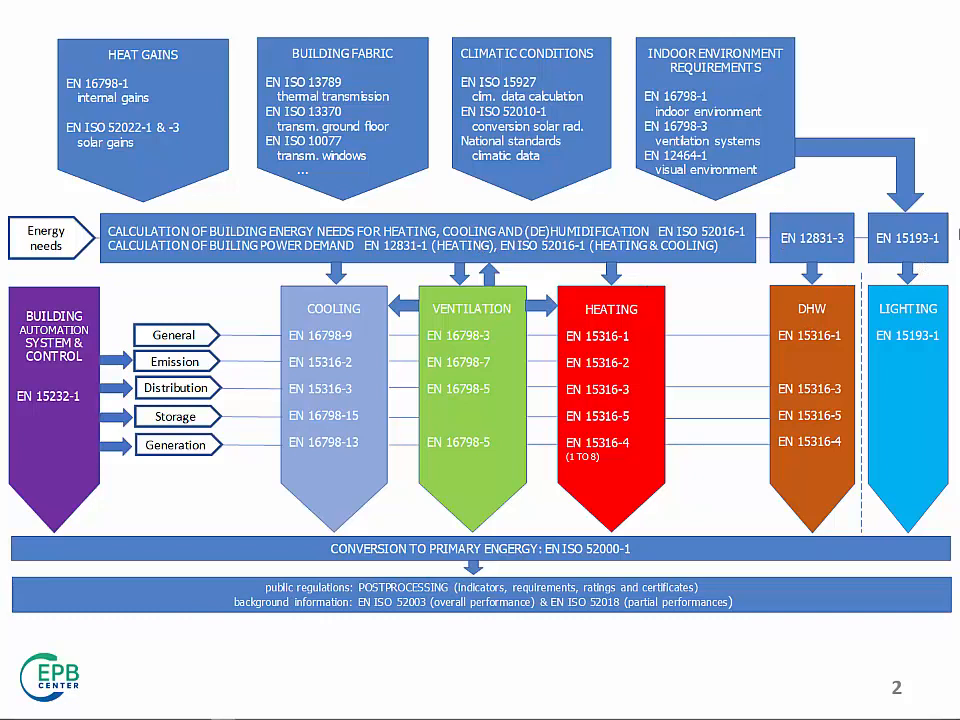
mouse_move(688, 261)
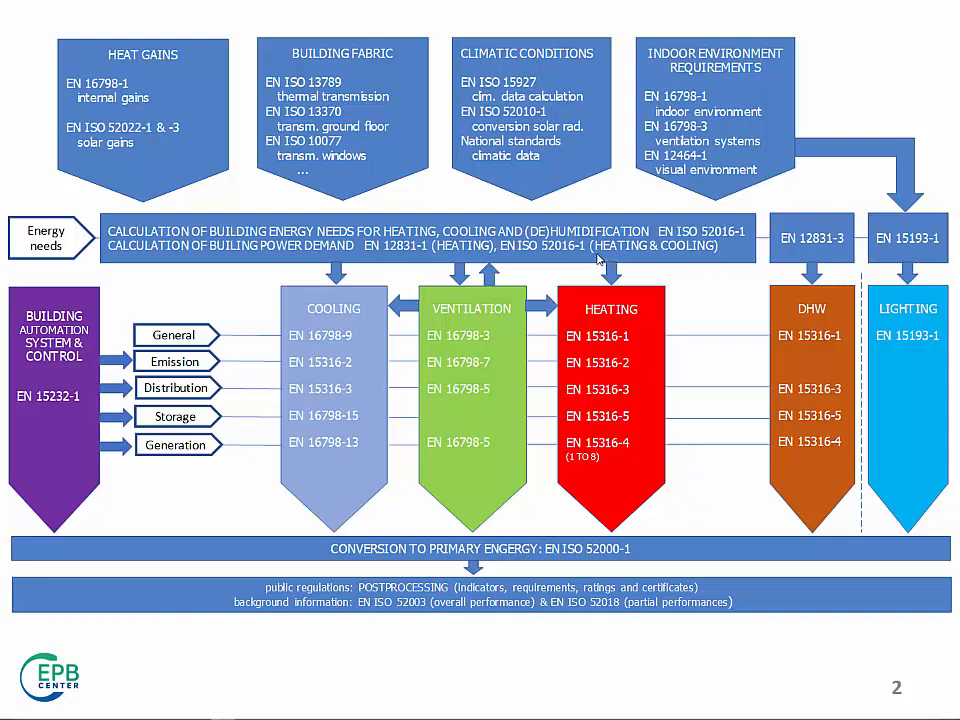
mouse_move(238, 193)
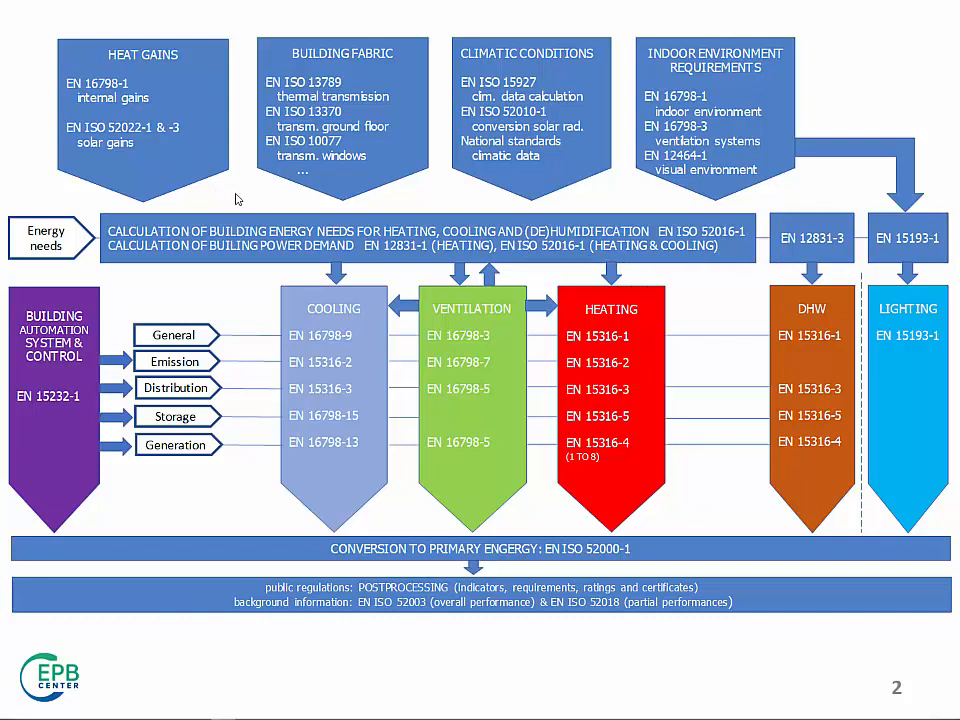
mouse_move(227, 131)
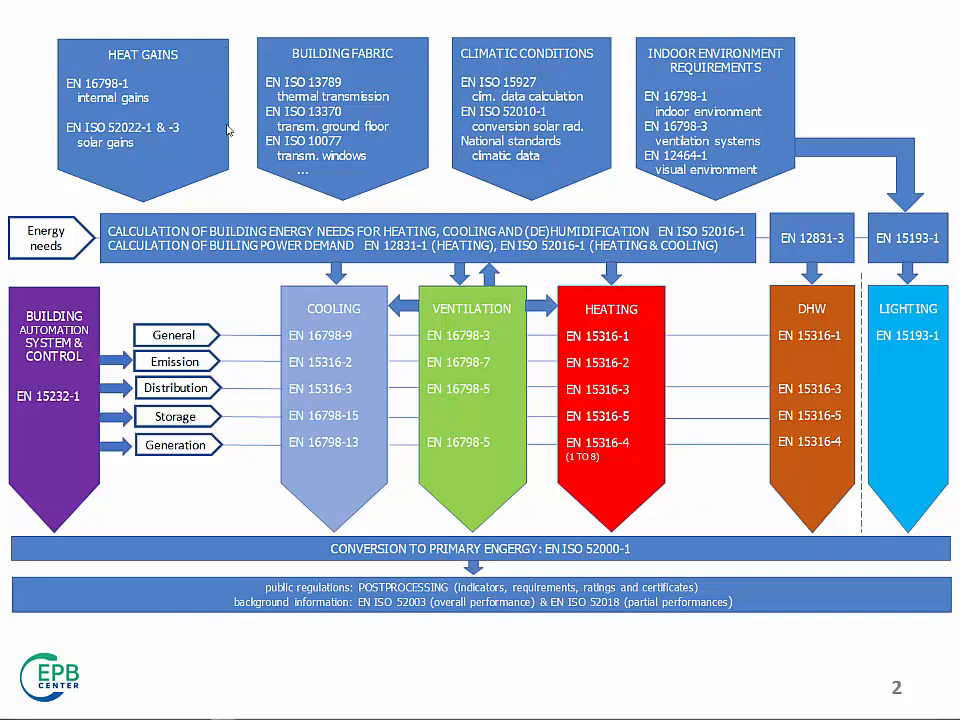
mouse_move(268, 148)
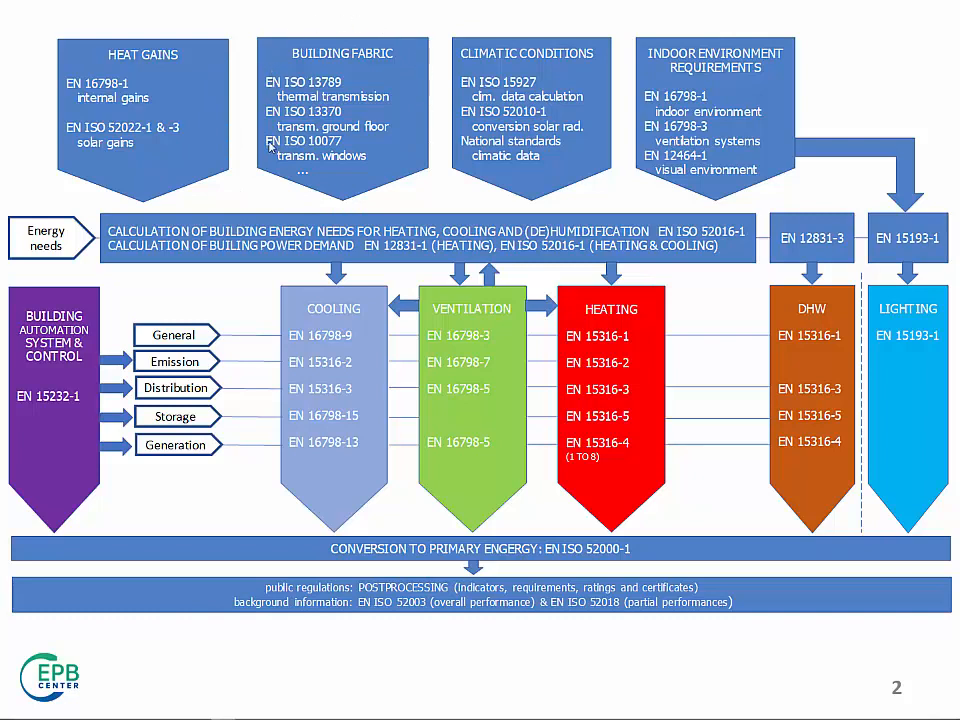
mouse_move(367, 204)
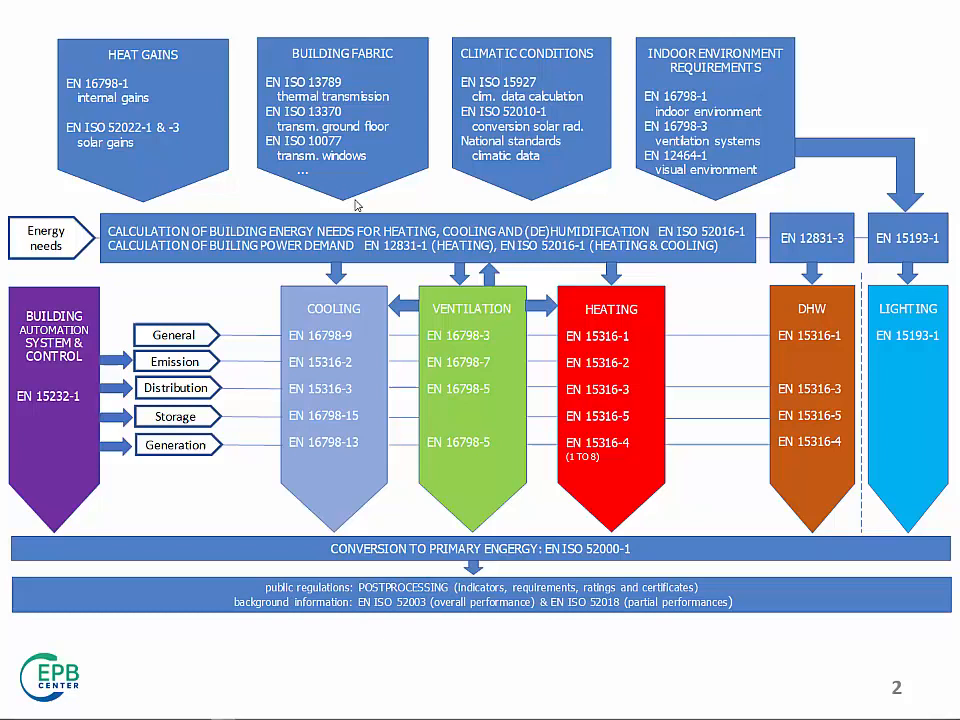
mouse_move(370, 195)
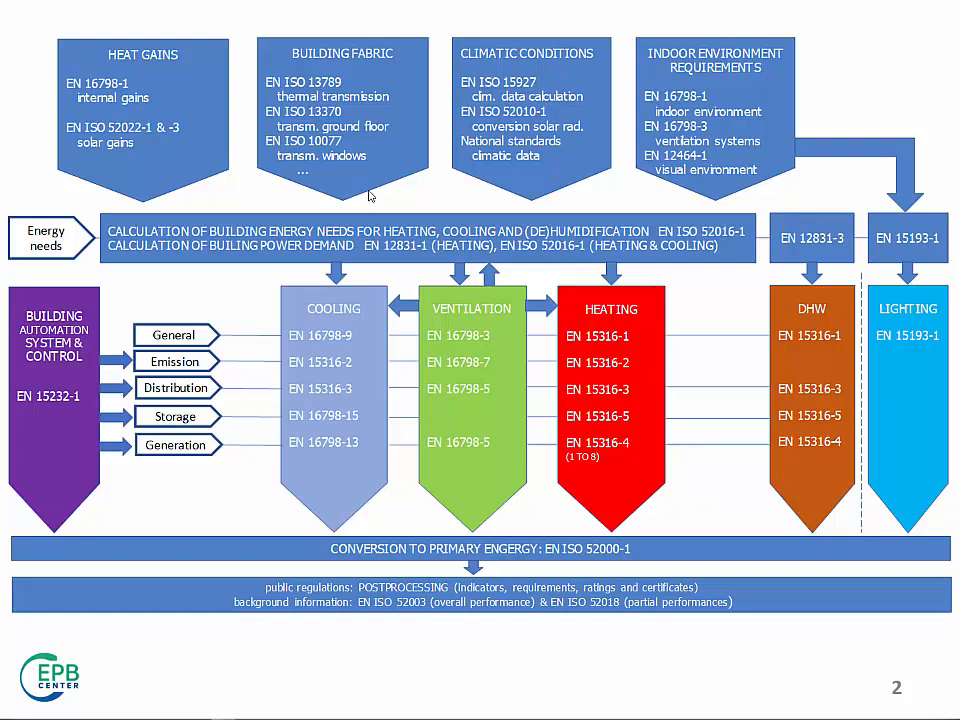
mouse_move(595, 114)
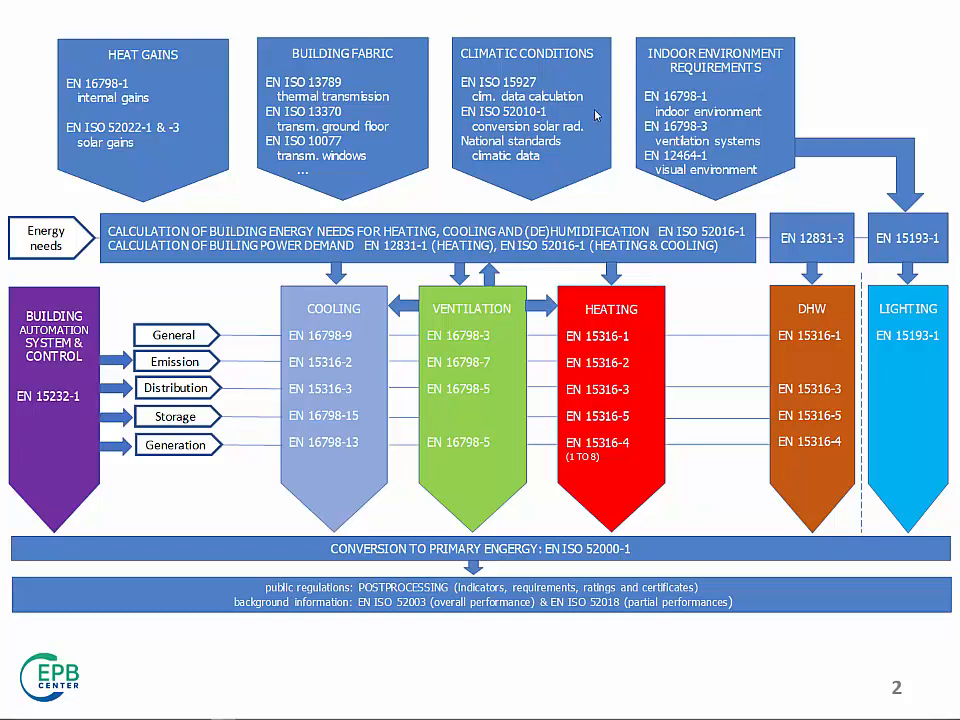
mouse_move(448, 76)
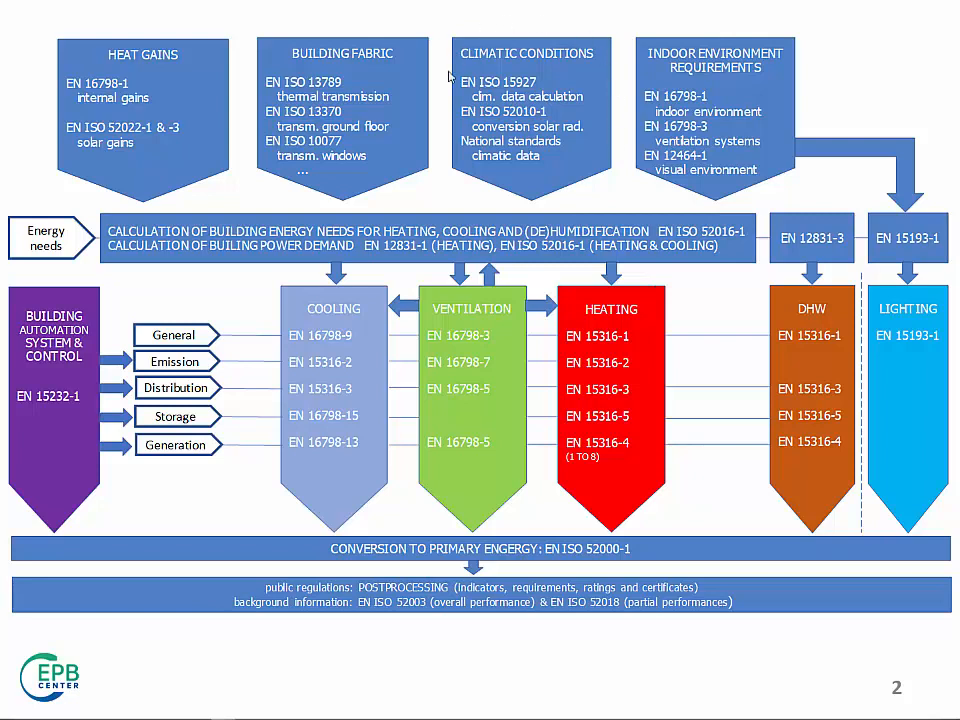
mouse_move(543, 197)
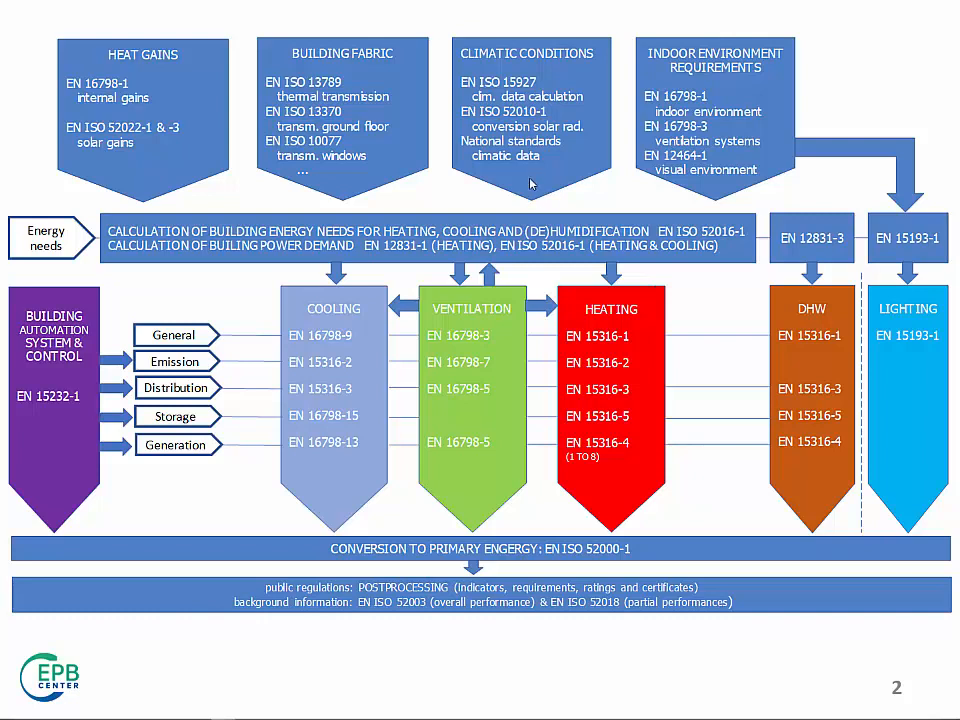
mouse_move(553, 196)
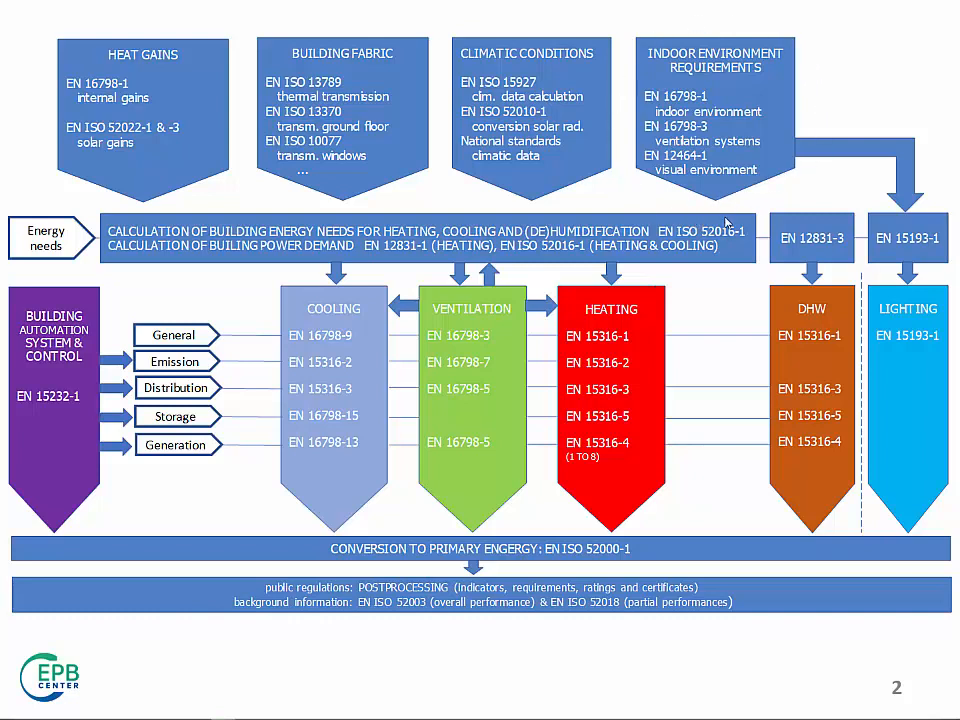
mouse_move(780, 175)
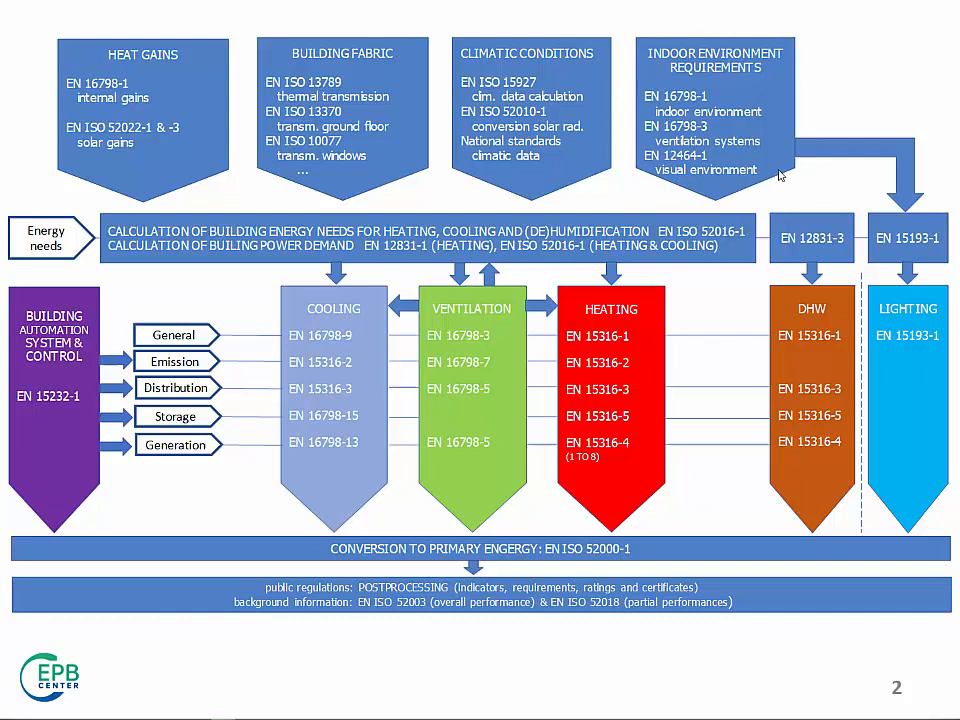
mouse_move(778, 178)
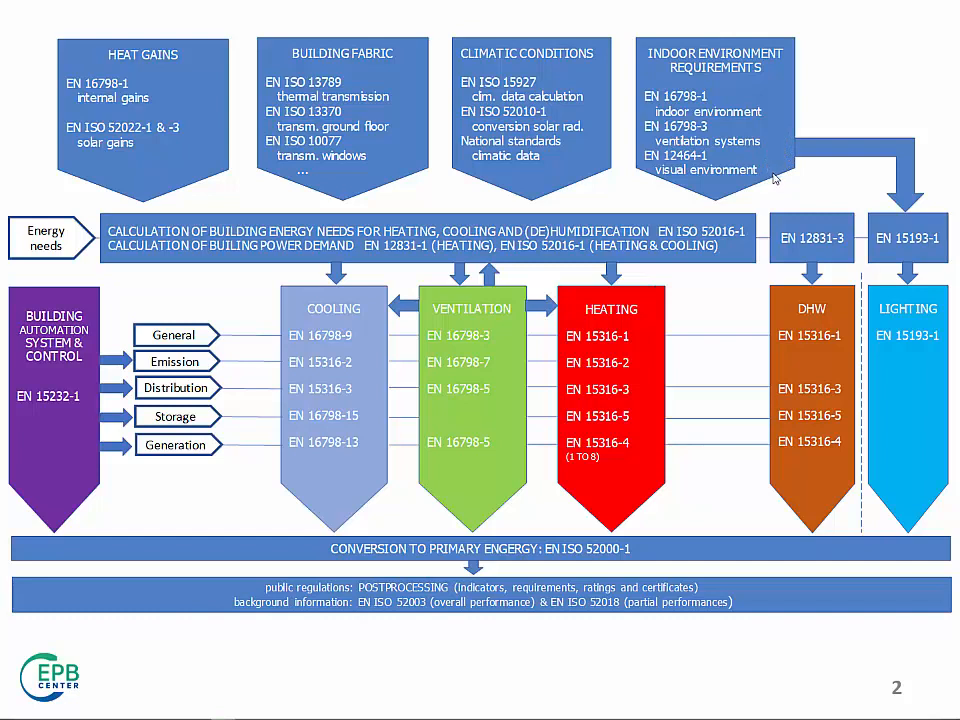
mouse_move(710, 203)
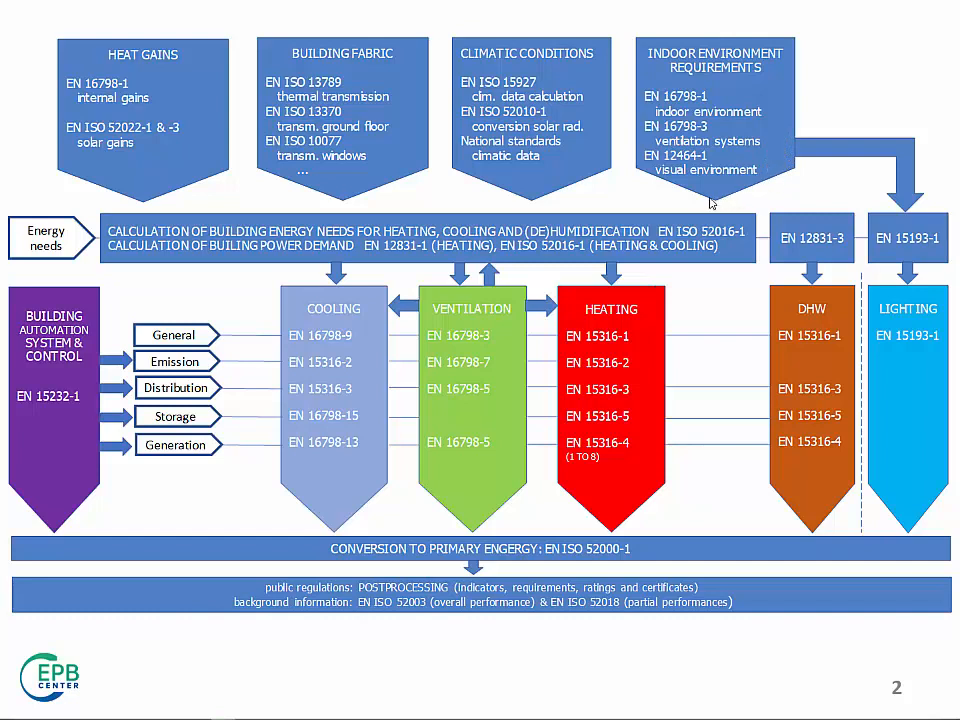
mouse_move(730, 199)
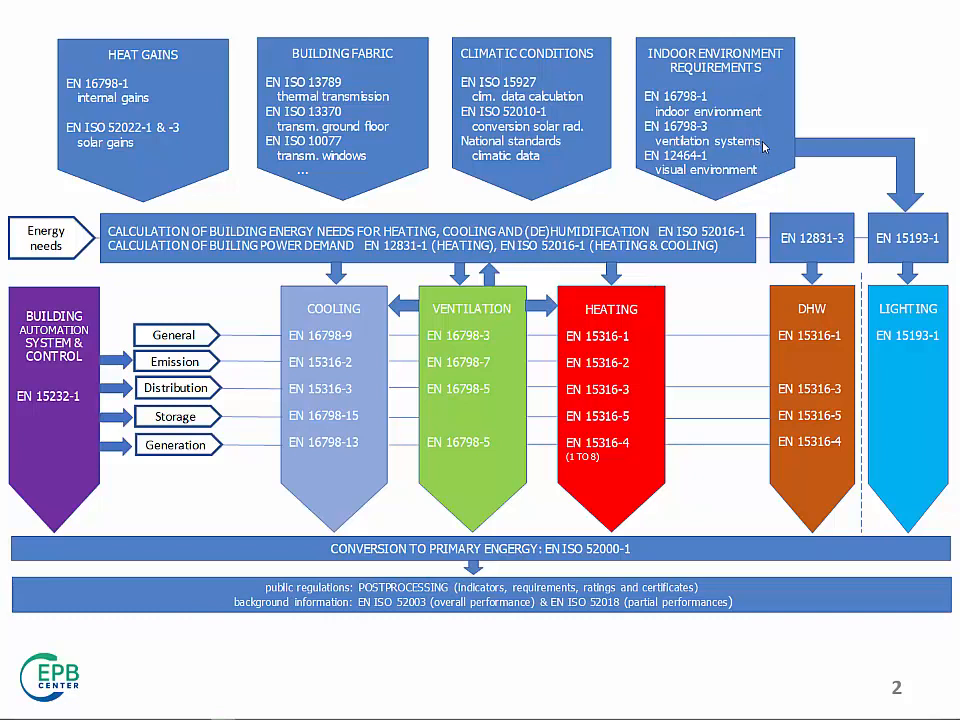
mouse_move(235, 168)
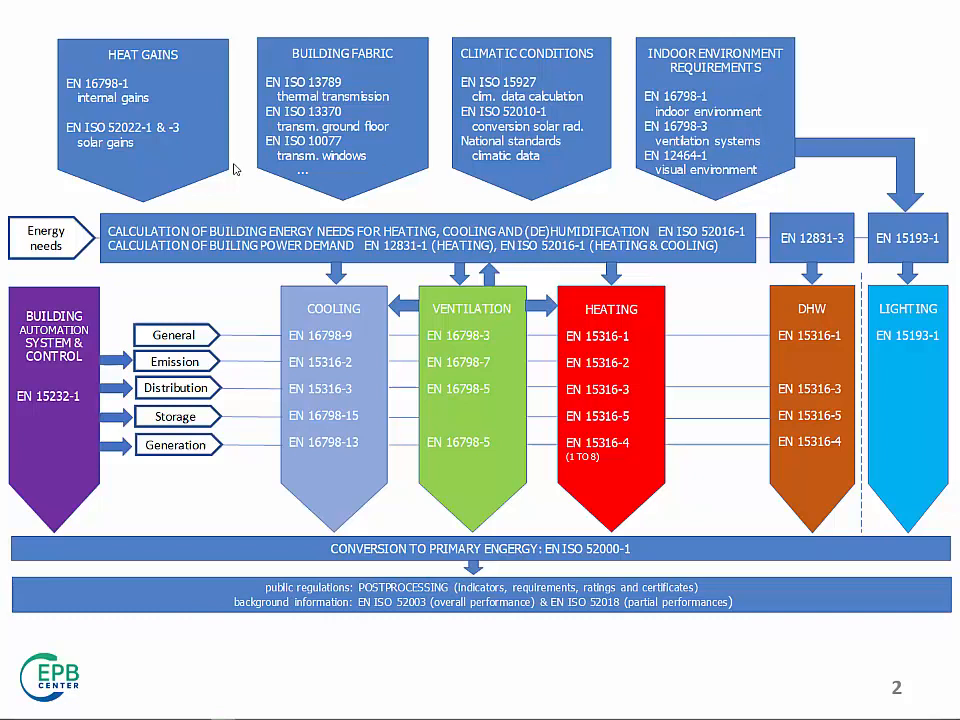
mouse_move(112, 171)
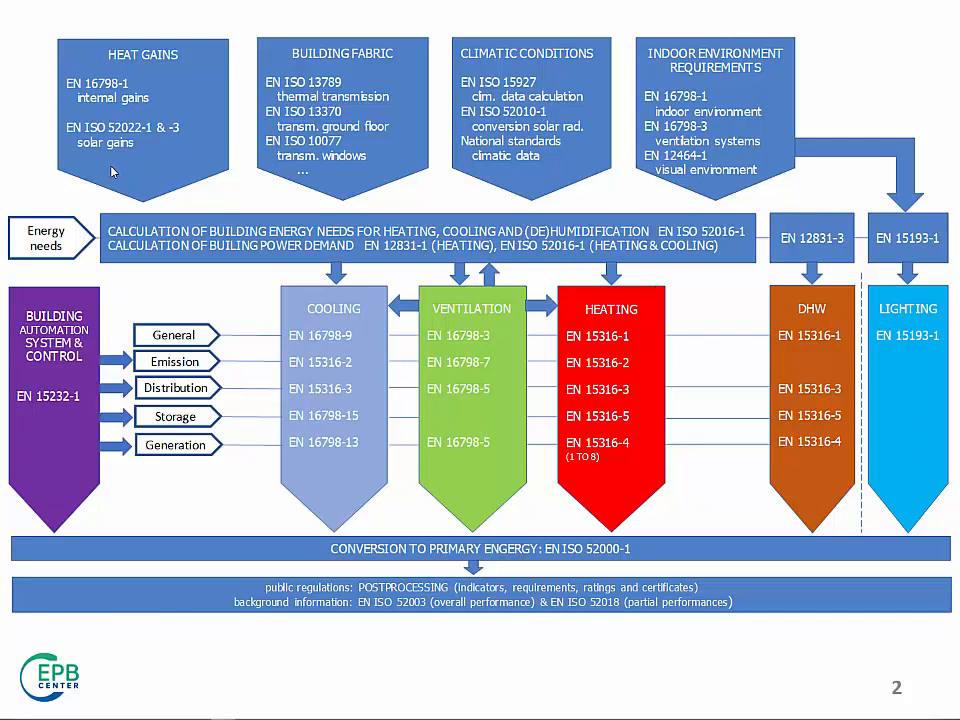
mouse_move(179, 130)
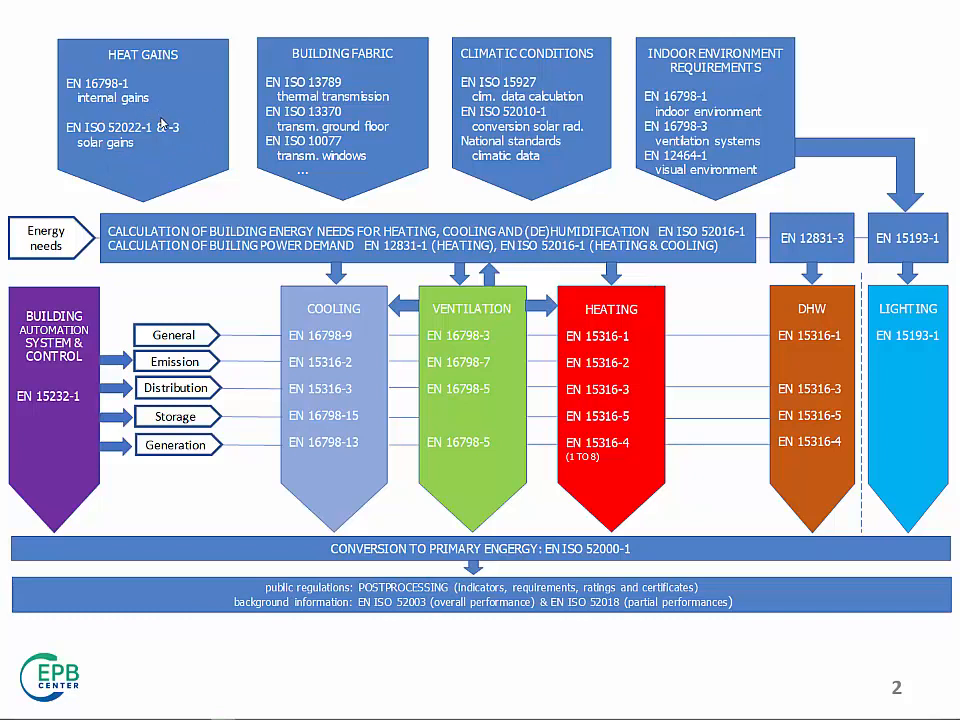
mouse_move(270, 233)
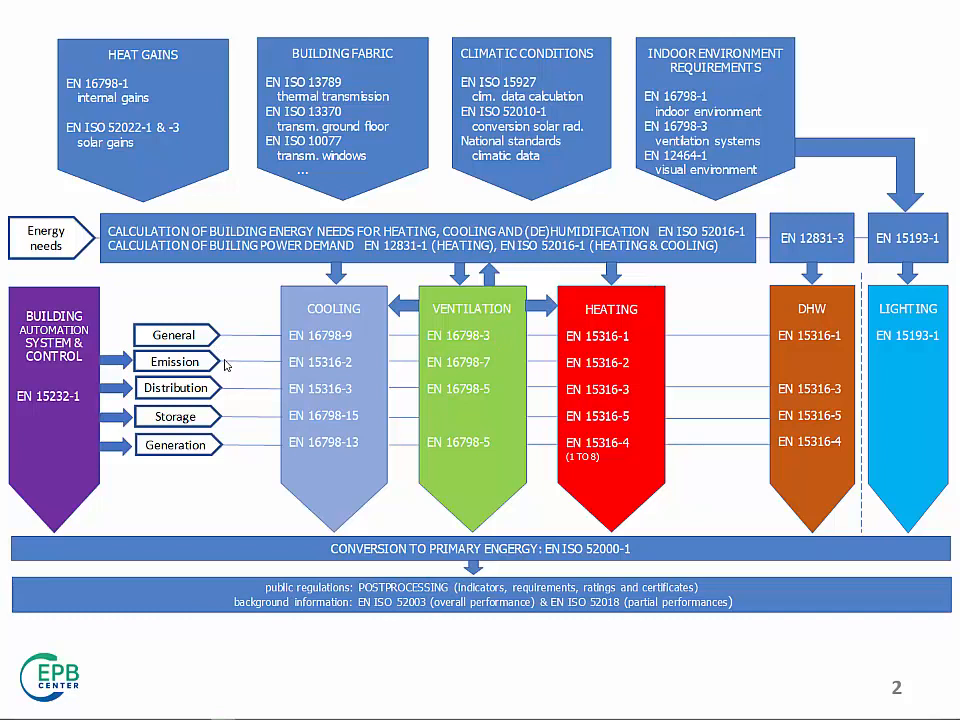
mouse_move(296, 376)
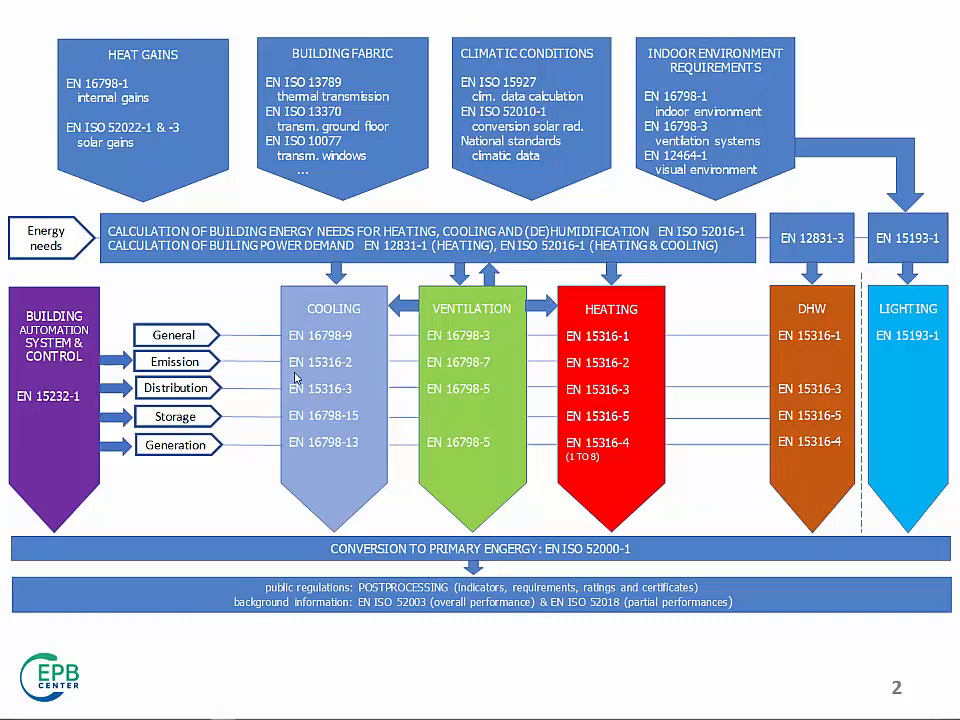
mouse_move(533, 385)
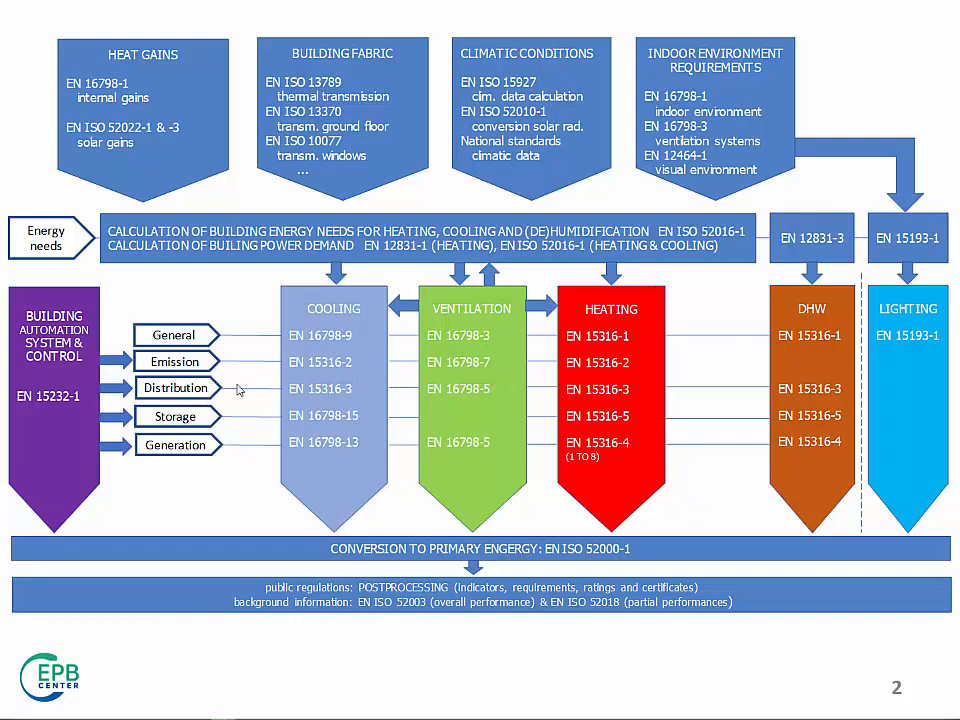
mouse_move(253, 395)
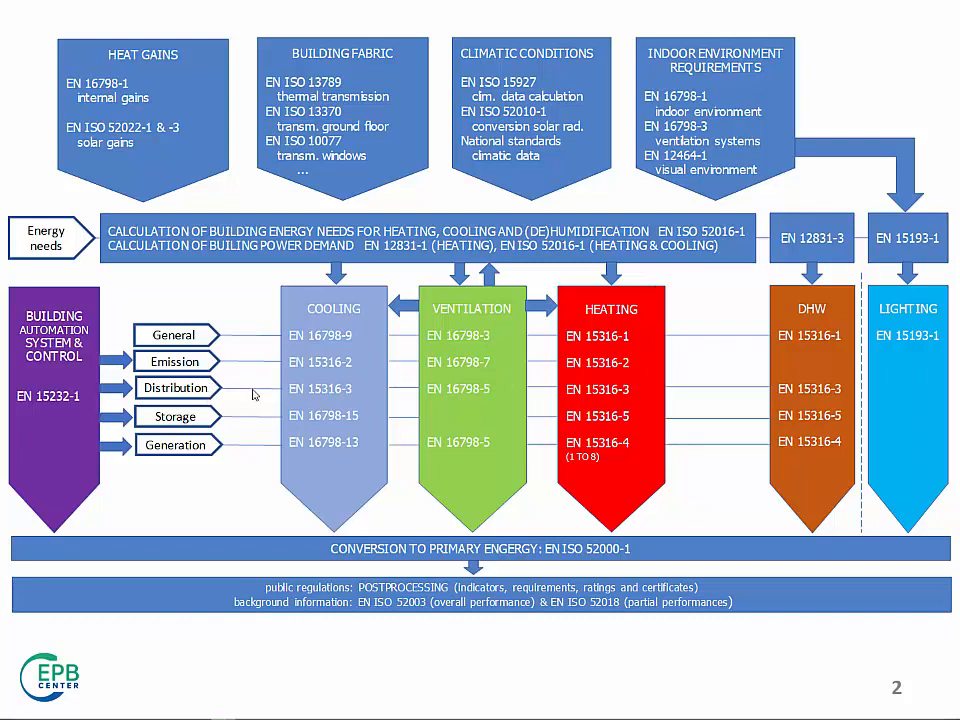
mouse_move(576, 403)
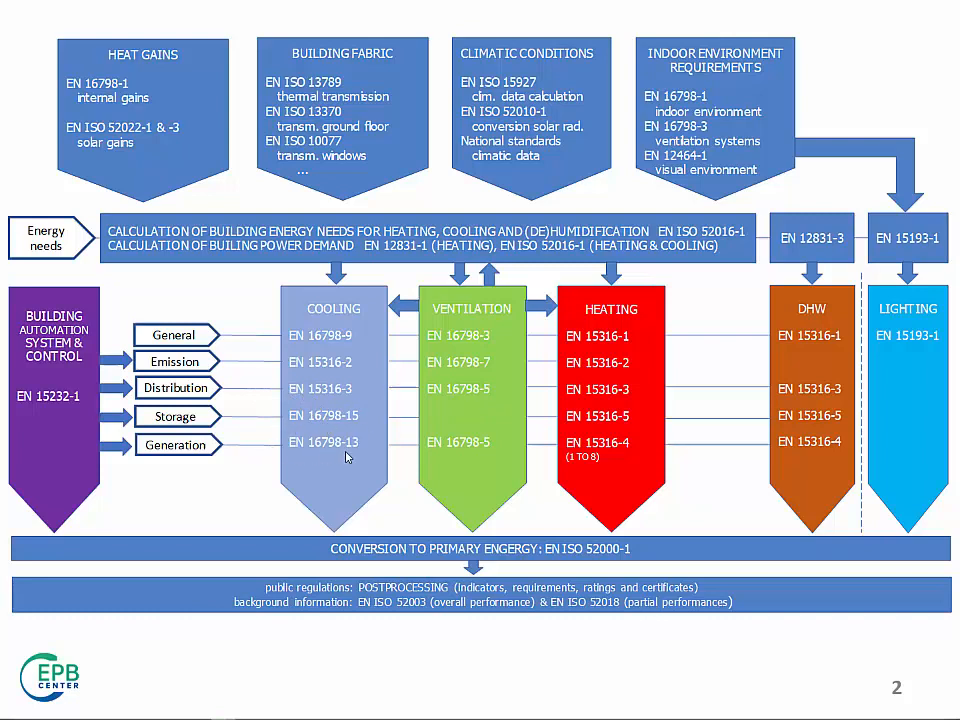
mouse_move(570, 460)
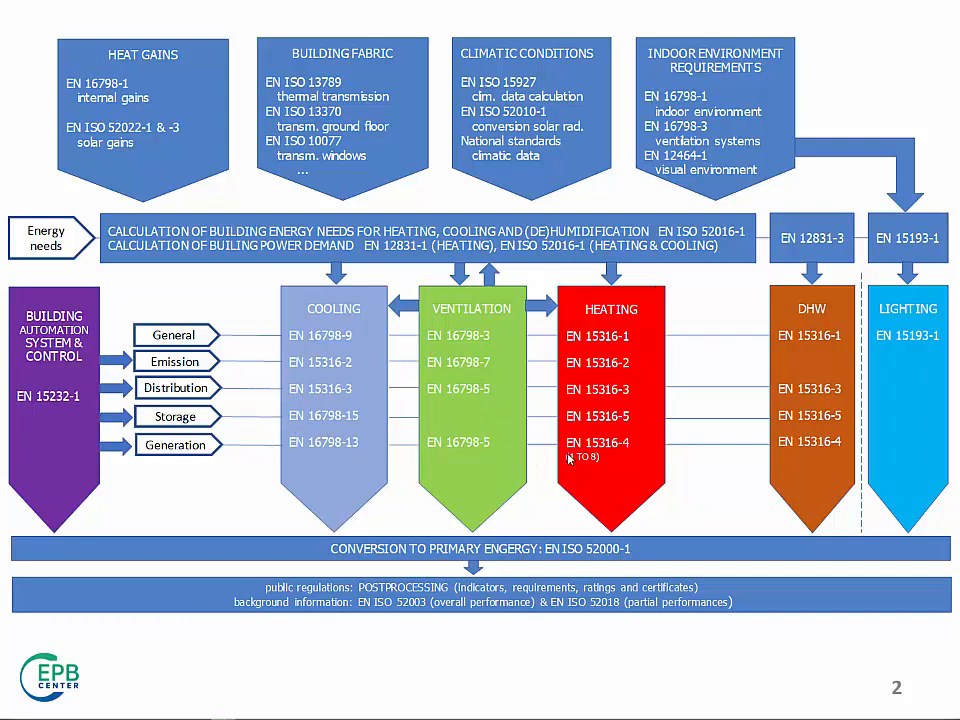
mouse_move(476, 459)
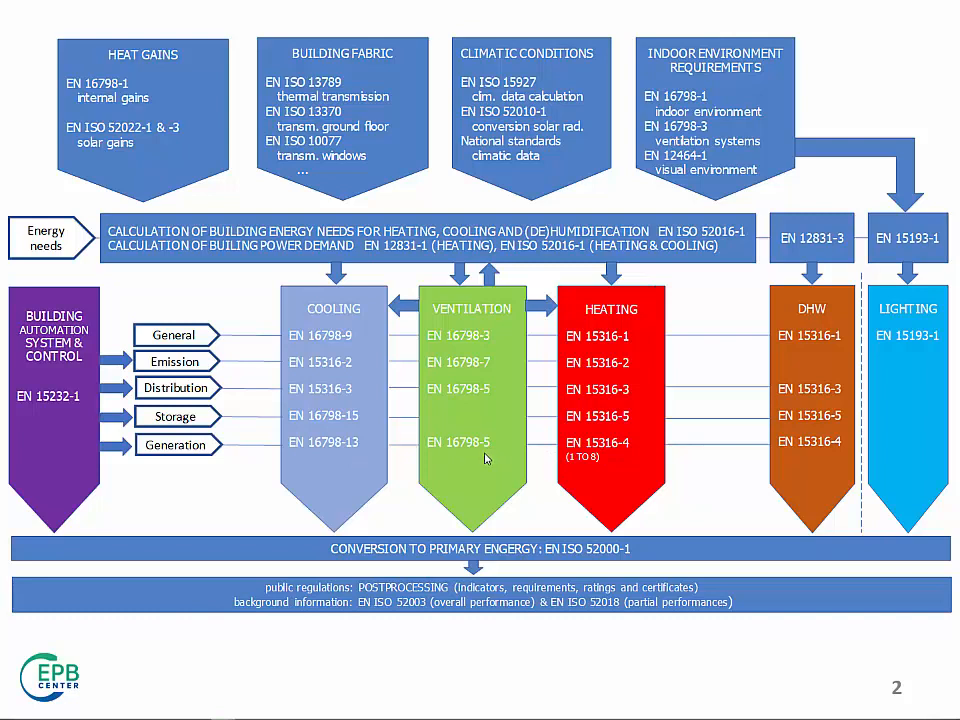
mouse_move(514, 461)
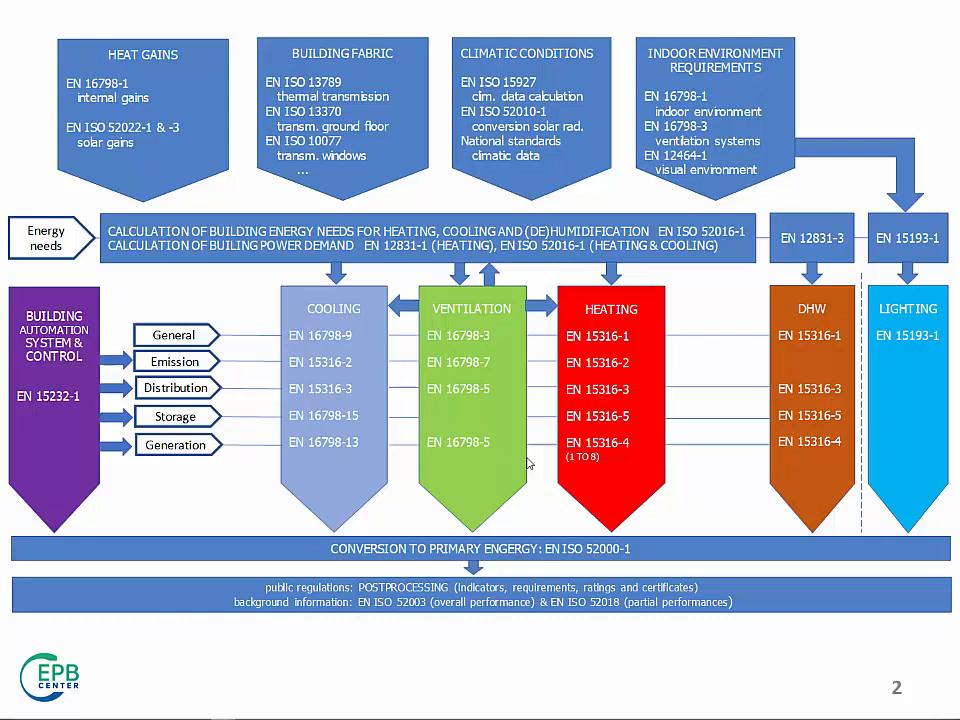
mouse_move(594, 477)
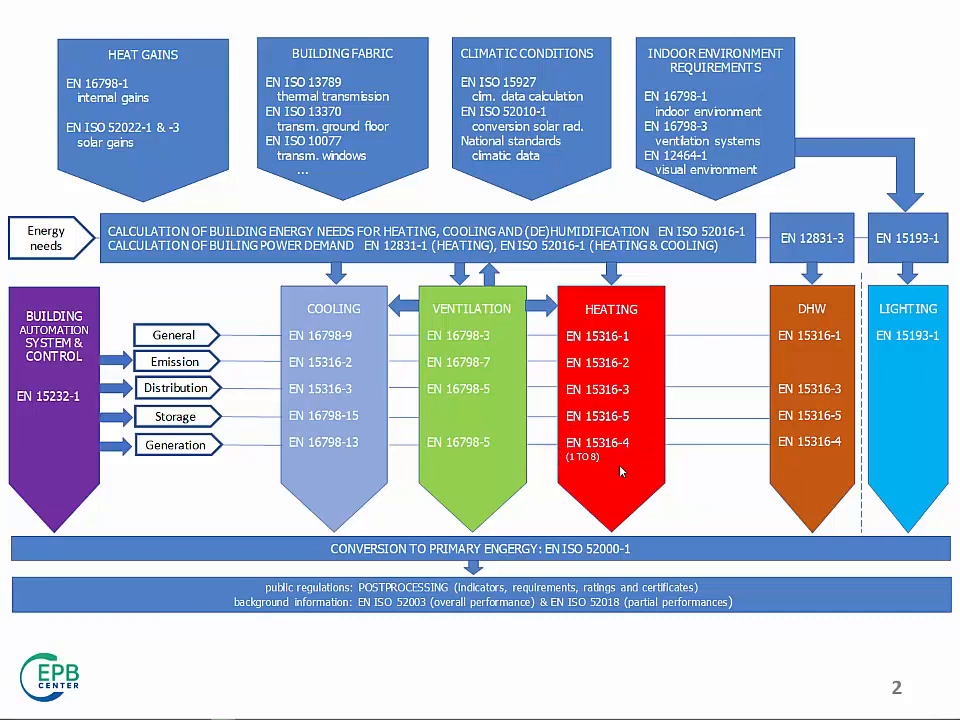
mouse_move(625, 466)
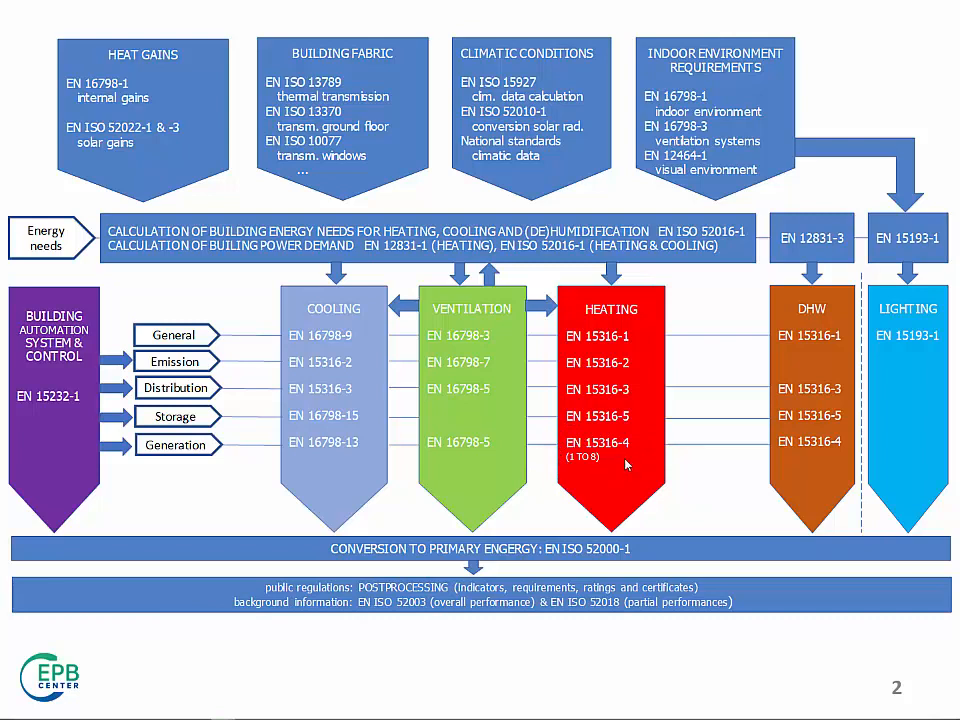
mouse_move(679, 461)
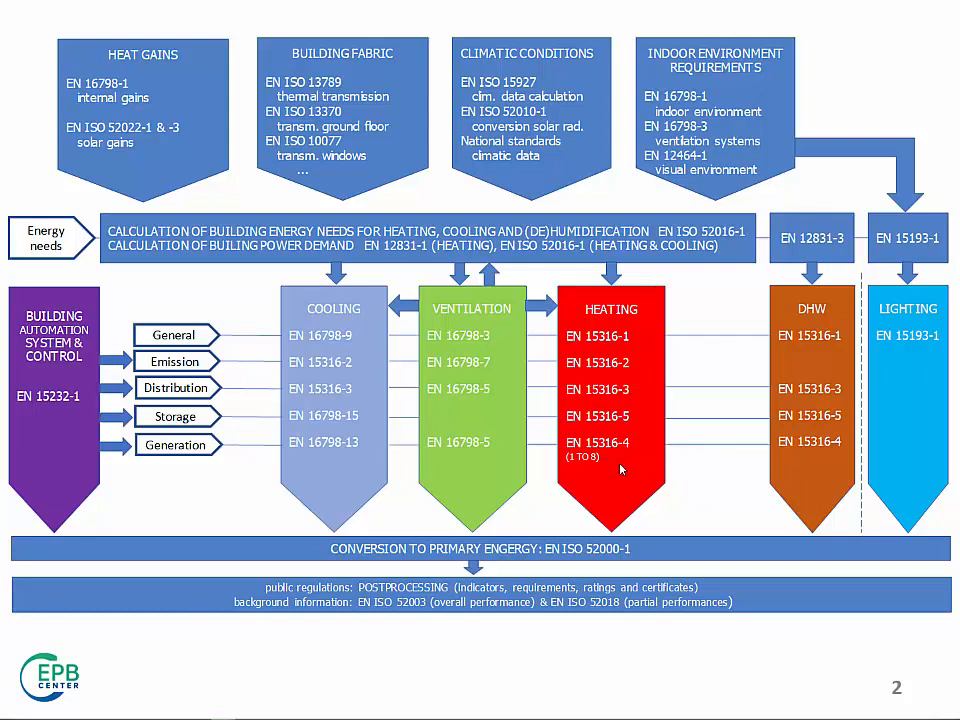
mouse_move(589, 473)
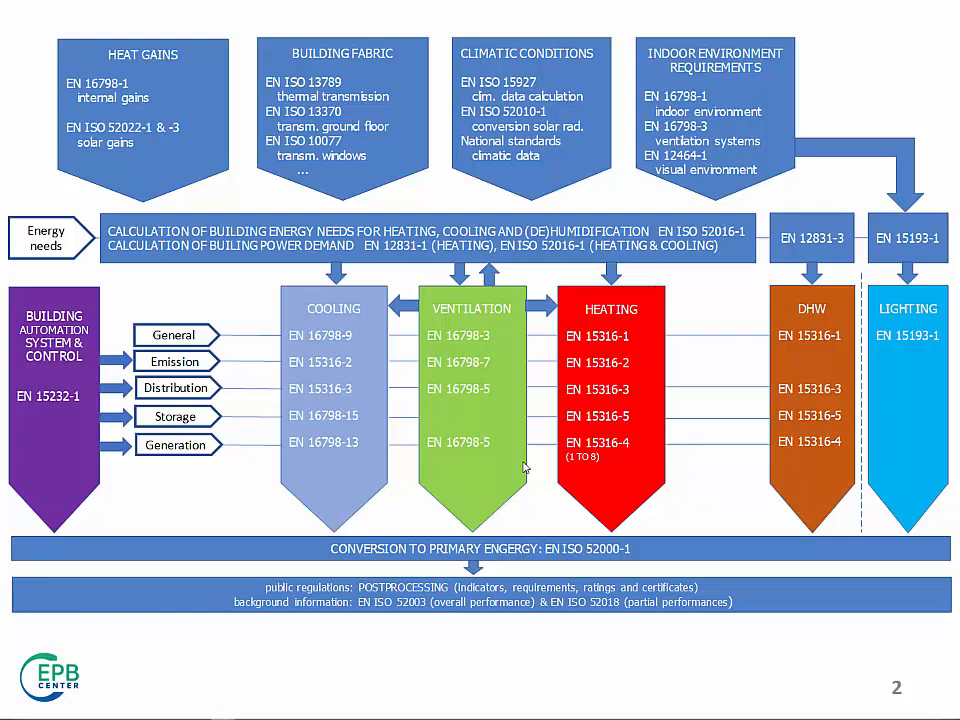
mouse_move(546, 464)
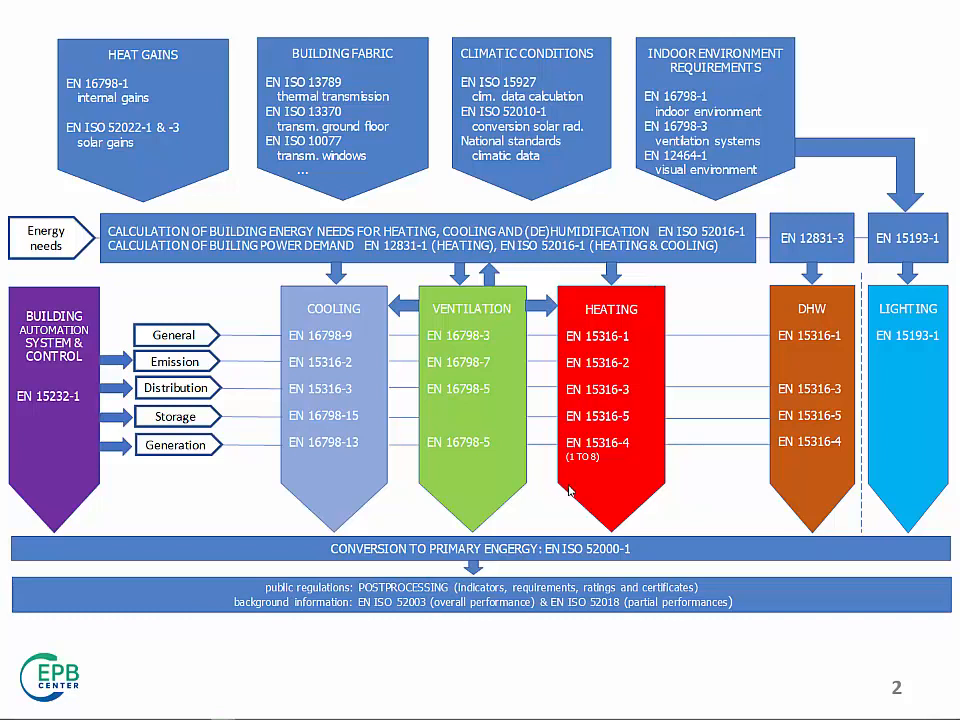
mouse_move(586, 478)
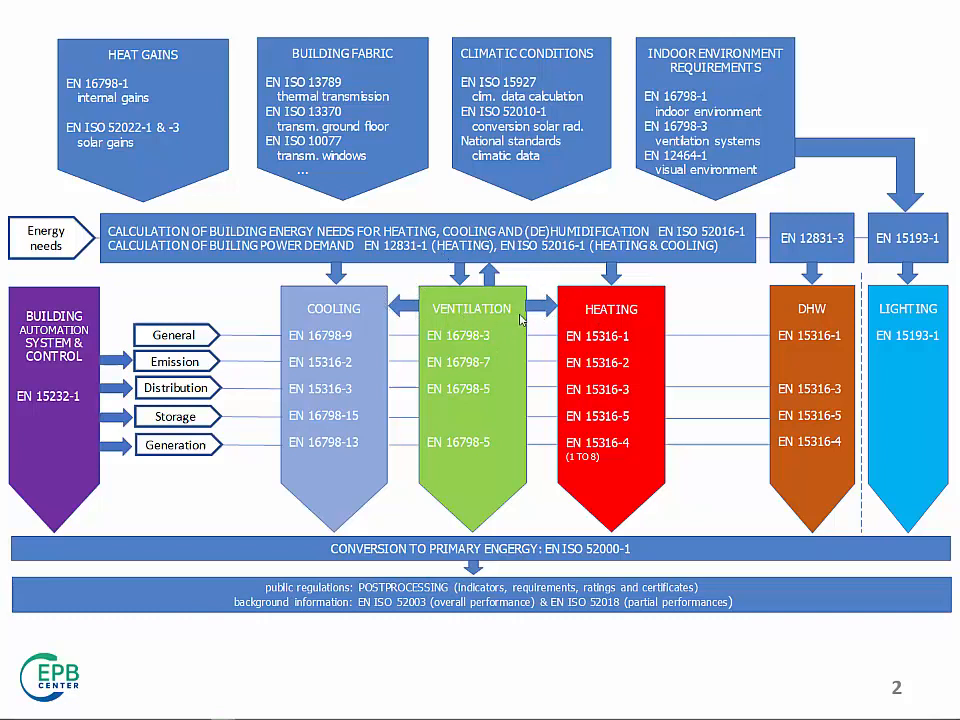
mouse_move(531, 322)
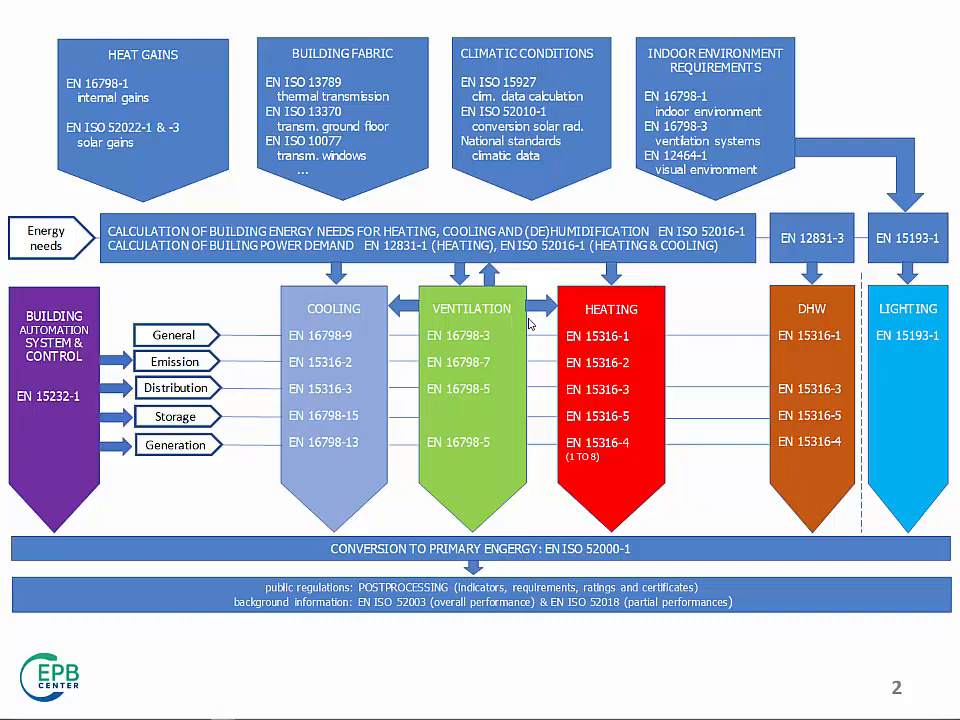
mouse_move(534, 322)
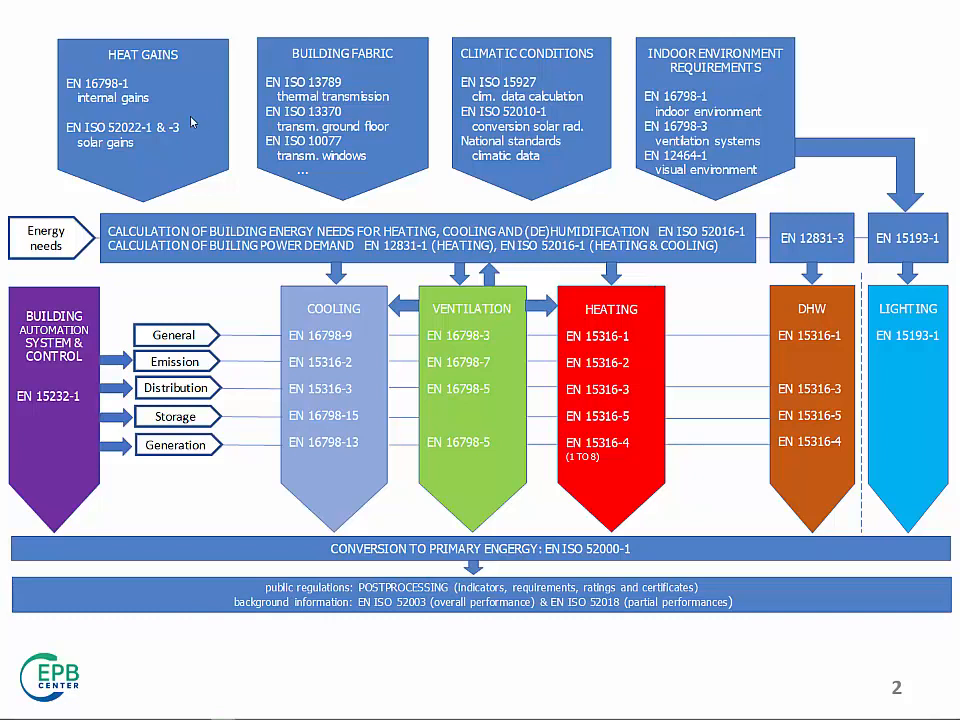
mouse_move(520, 222)
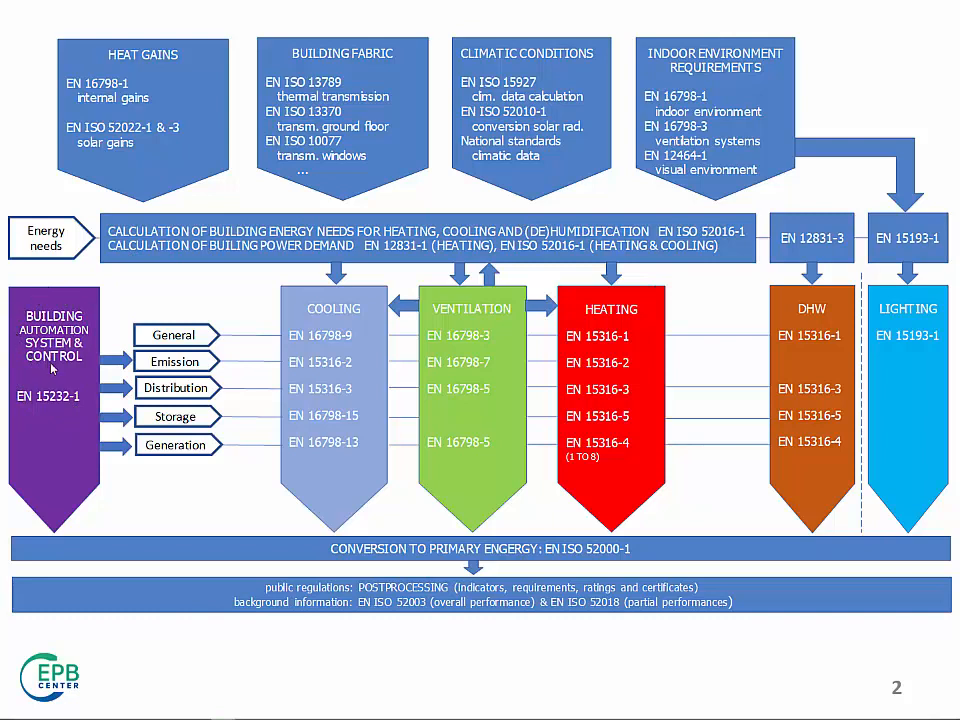
mouse_move(155, 452)
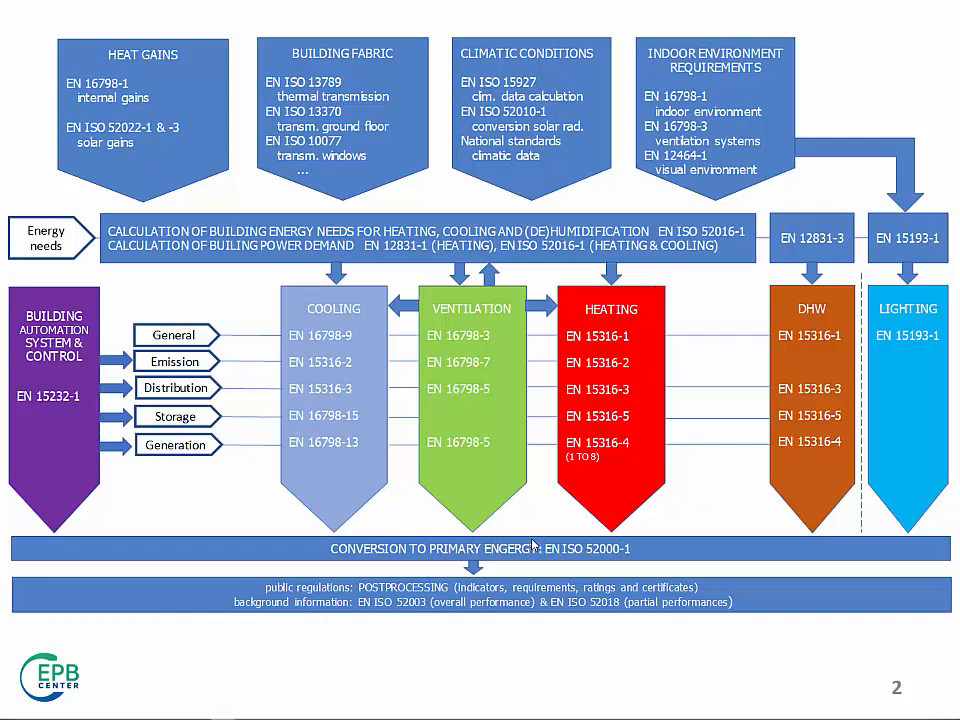
mouse_move(500, 533)
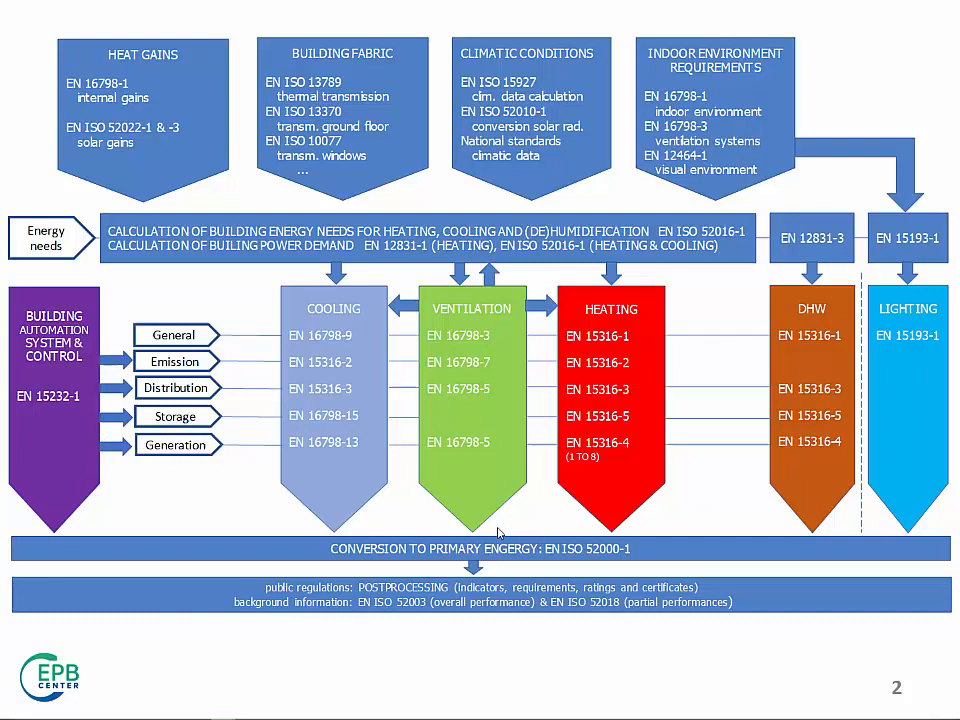
mouse_move(289, 555)
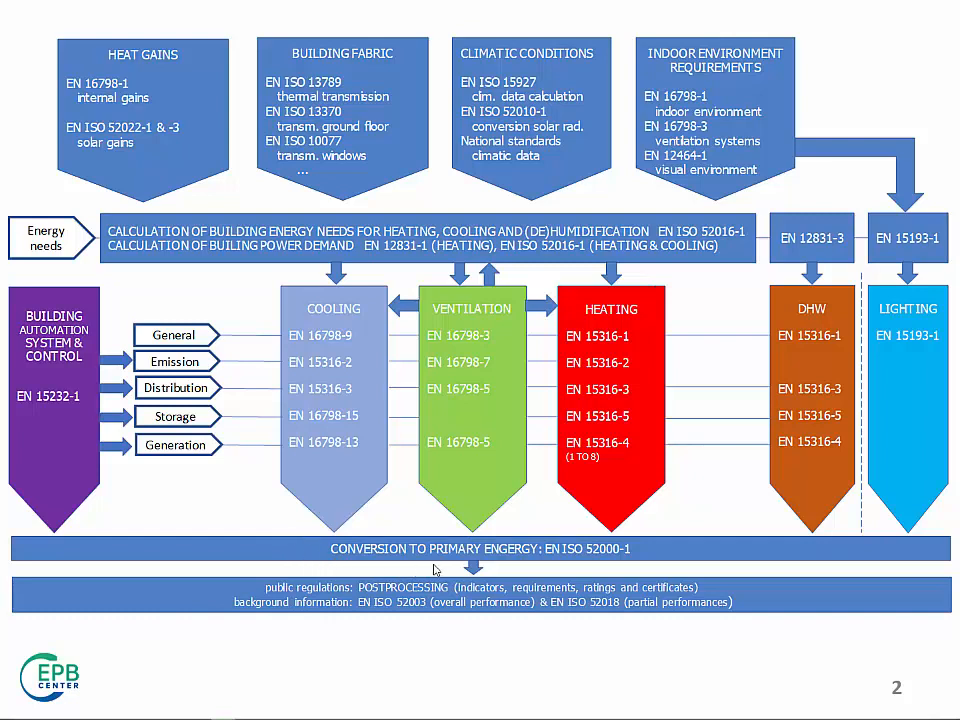
mouse_move(524, 570)
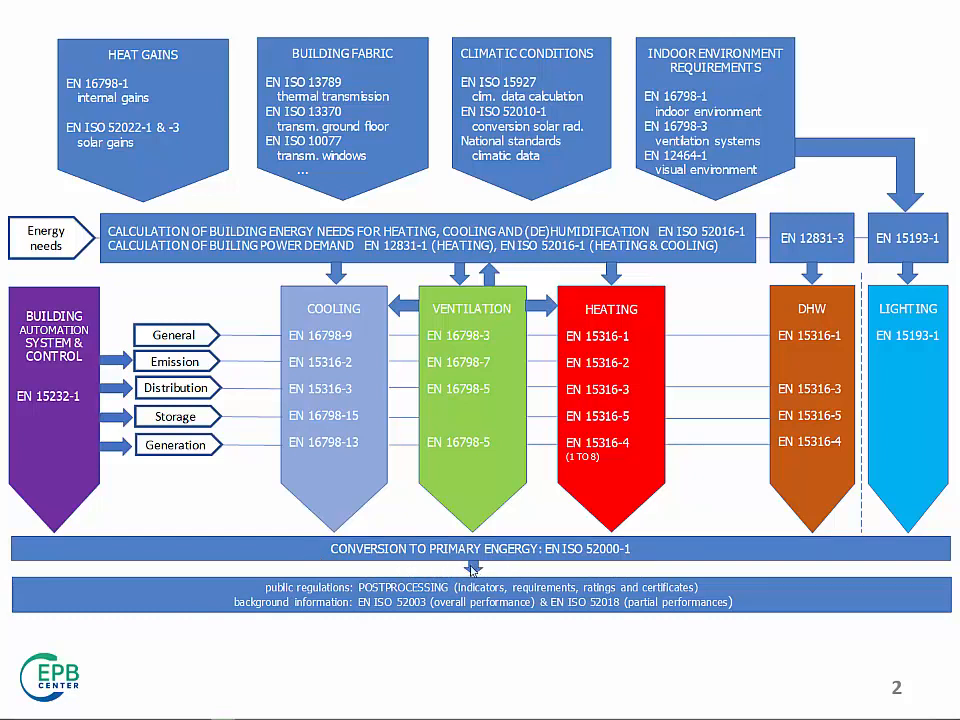
mouse_move(278, 555)
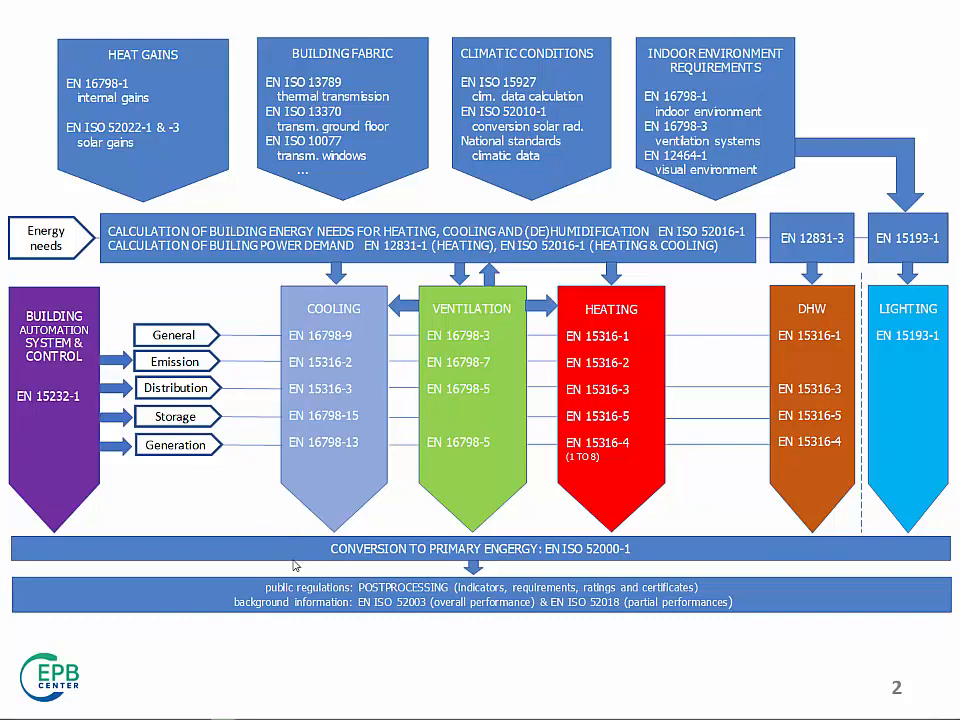
mouse_move(618, 624)
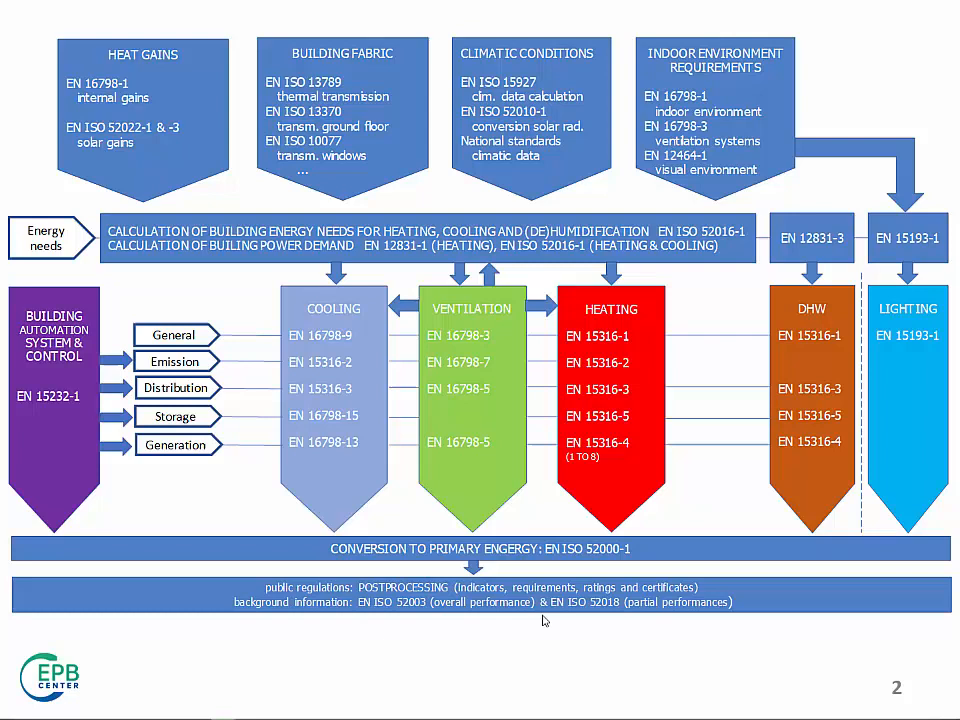
mouse_move(651, 623)
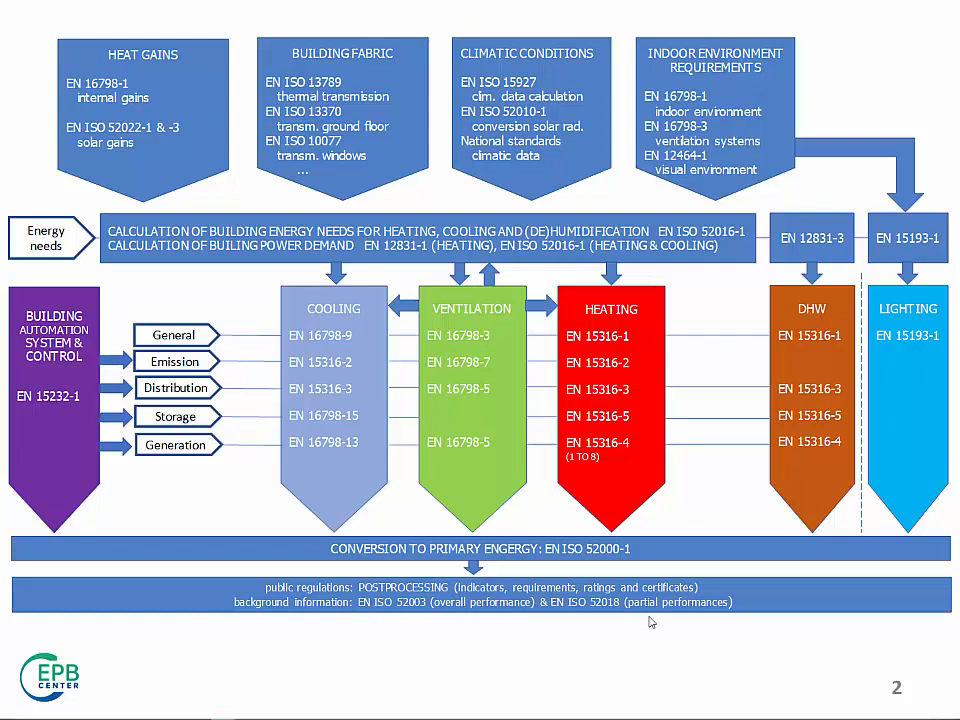
mouse_move(706, 627)
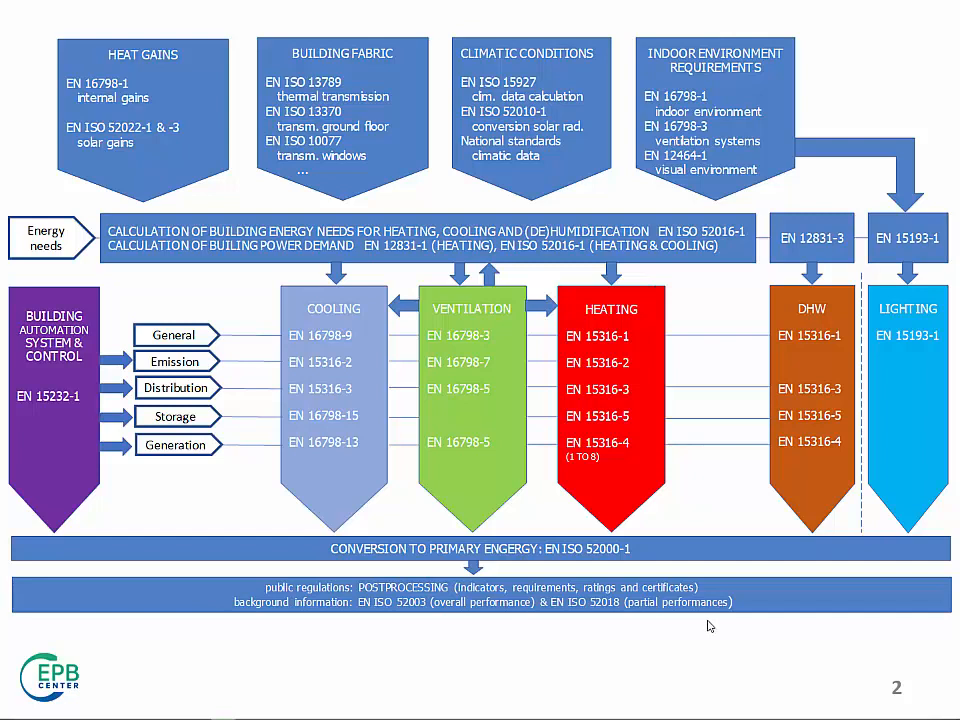
mouse_move(725, 622)
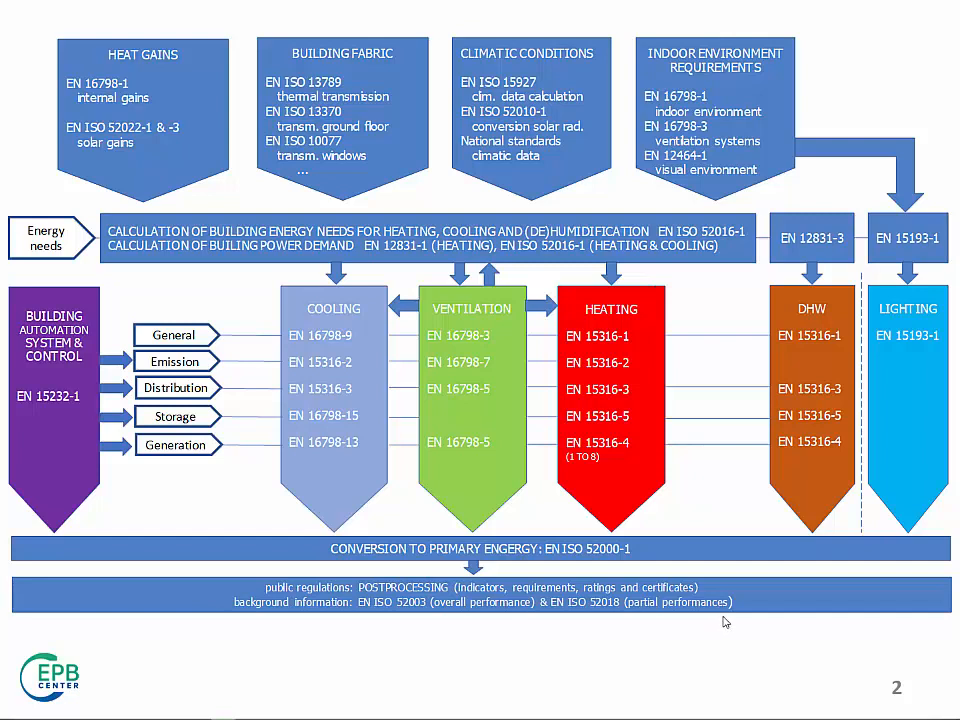
mouse_move(111, 534)
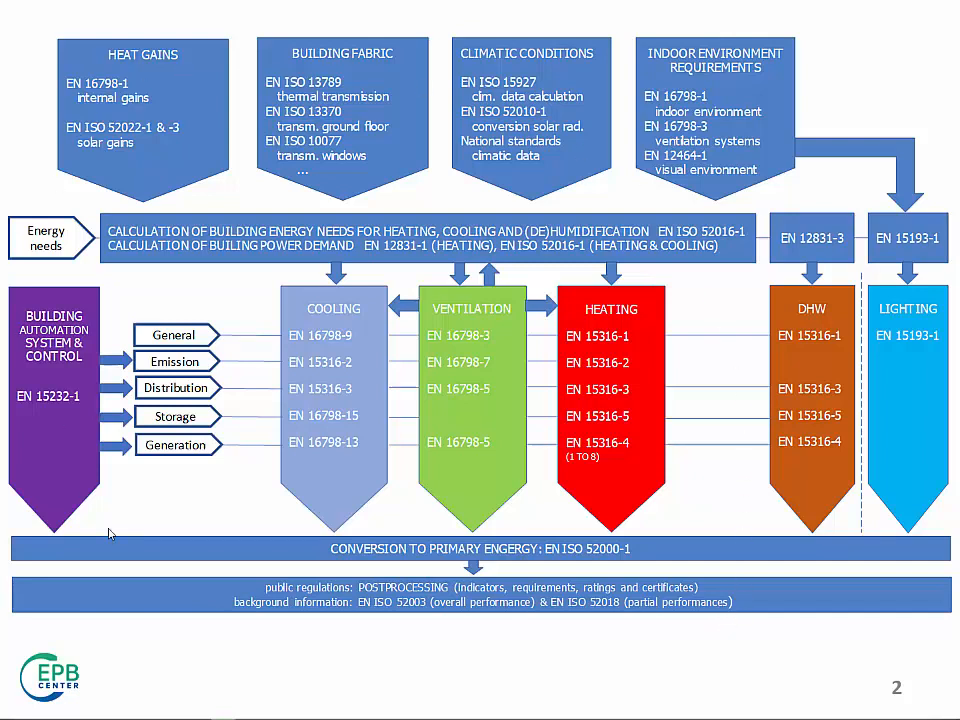
mouse_move(210, 70)
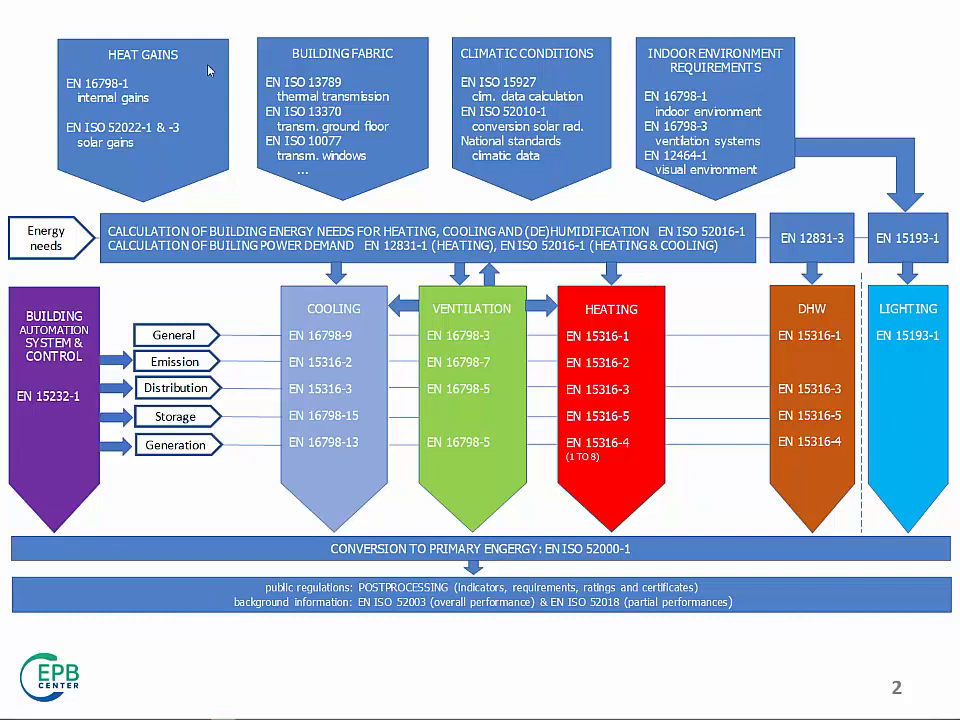
mouse_move(596, 363)
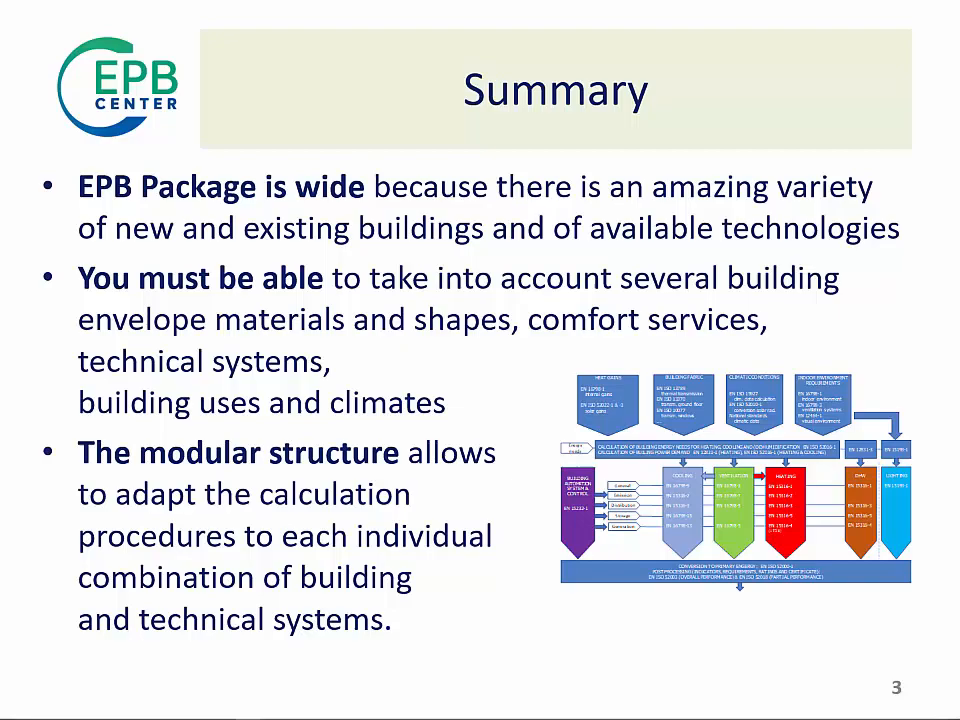
mouse_move(518, 607)
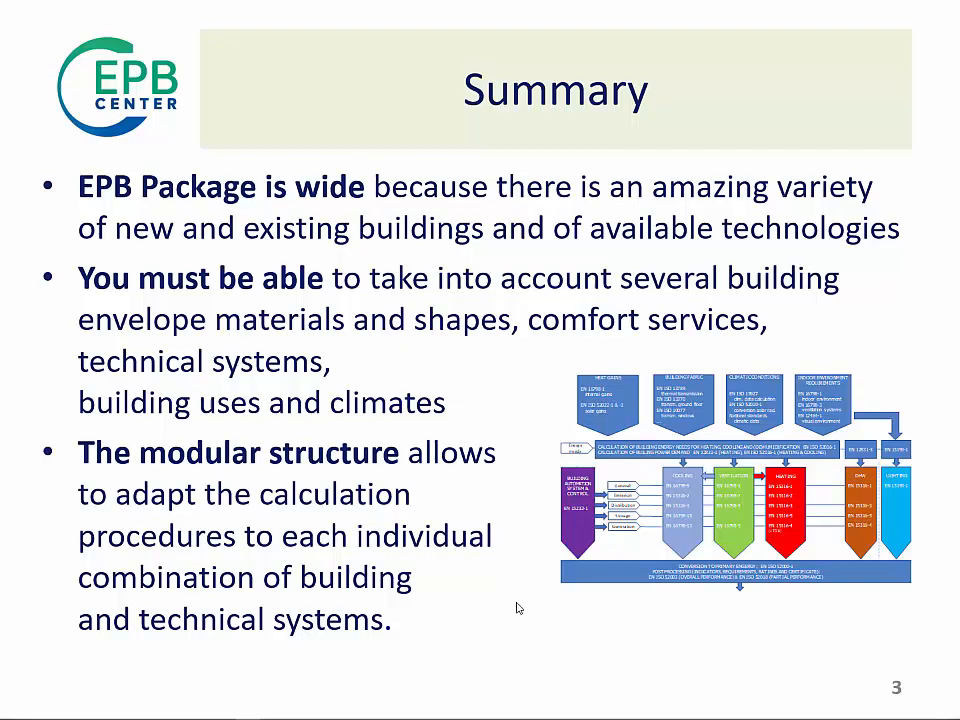
Advance from the Summary slide to the closing 'Thank you!' slide
key("Right")
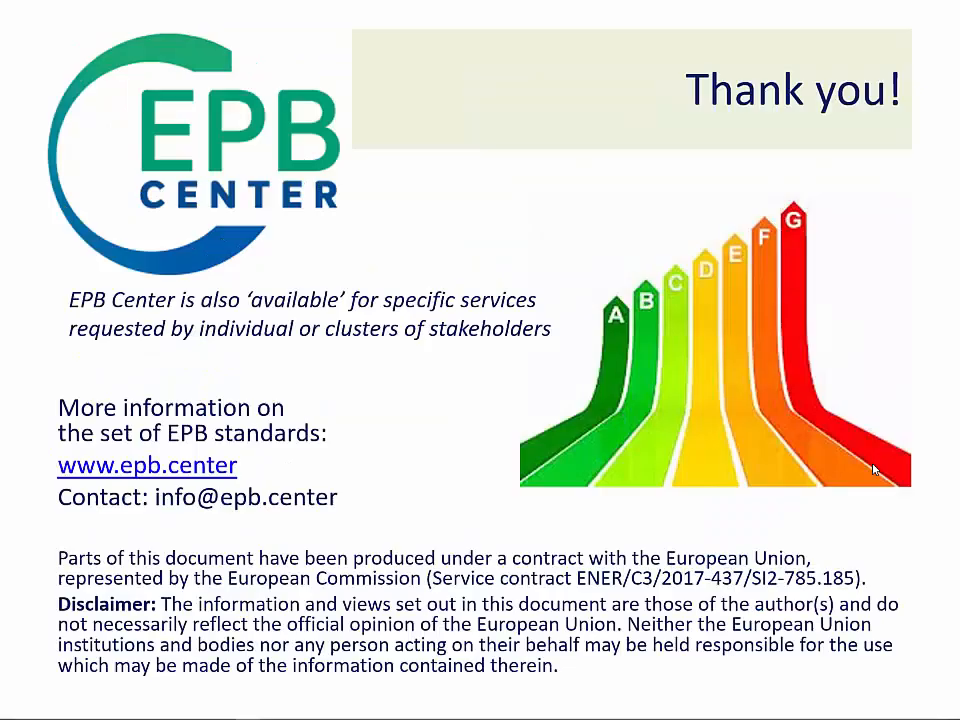